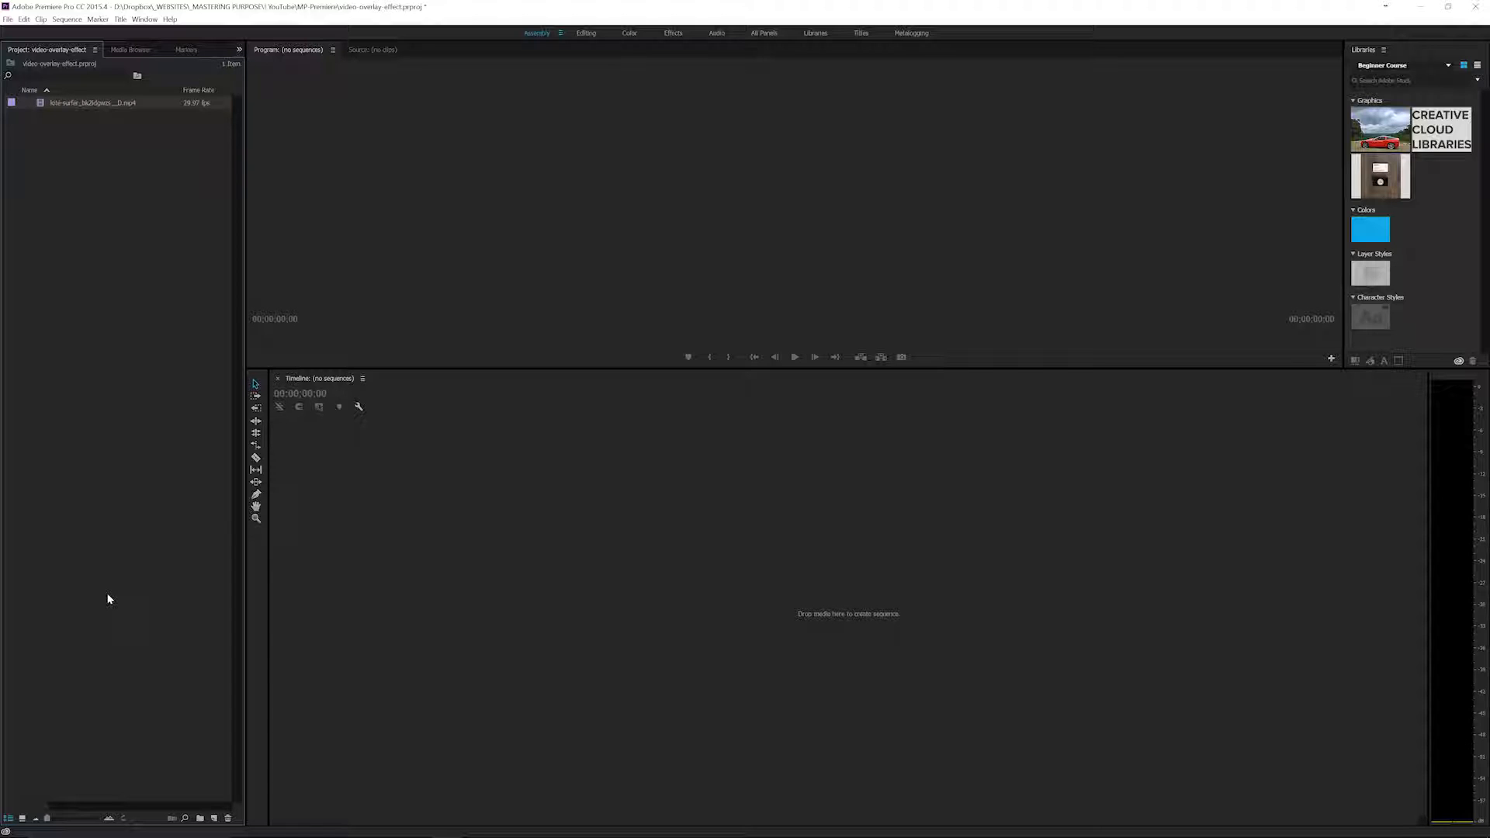
mouse_move(53, 198)
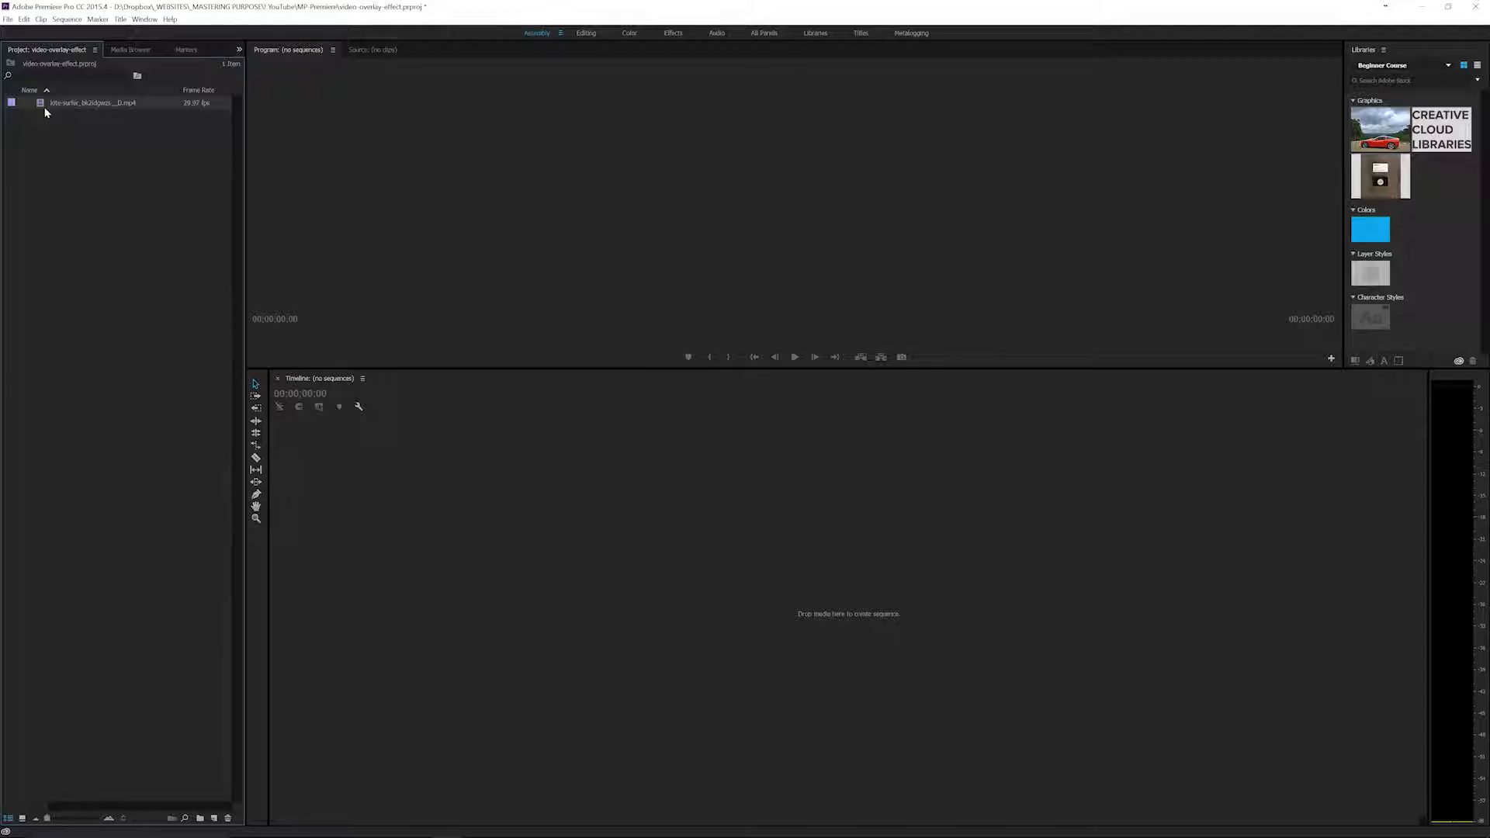
mouse_move(149, 506)
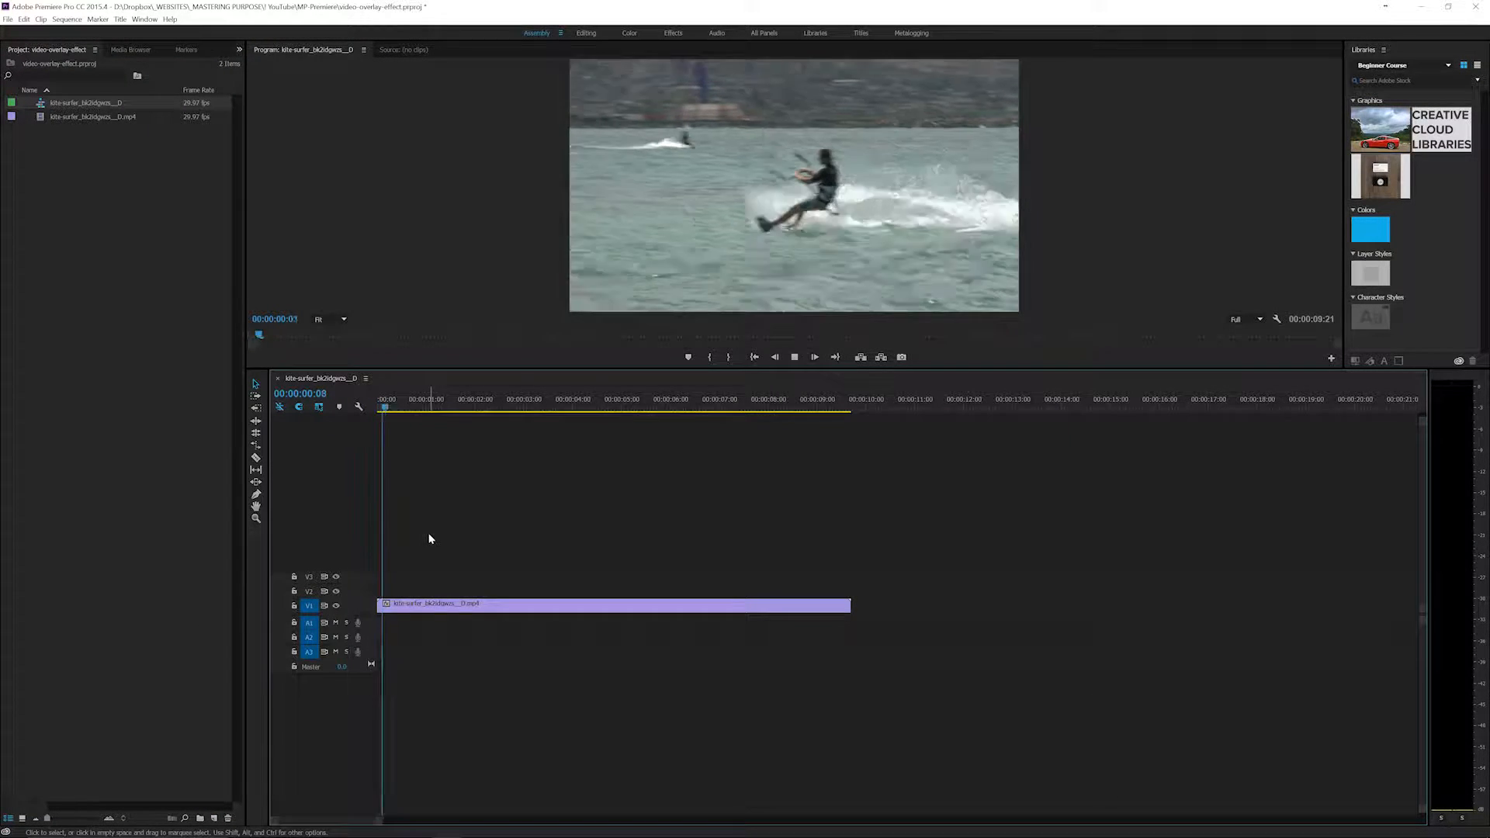
Create a new default still title named 'overlay' and enter its title editor.
click(483, 399)
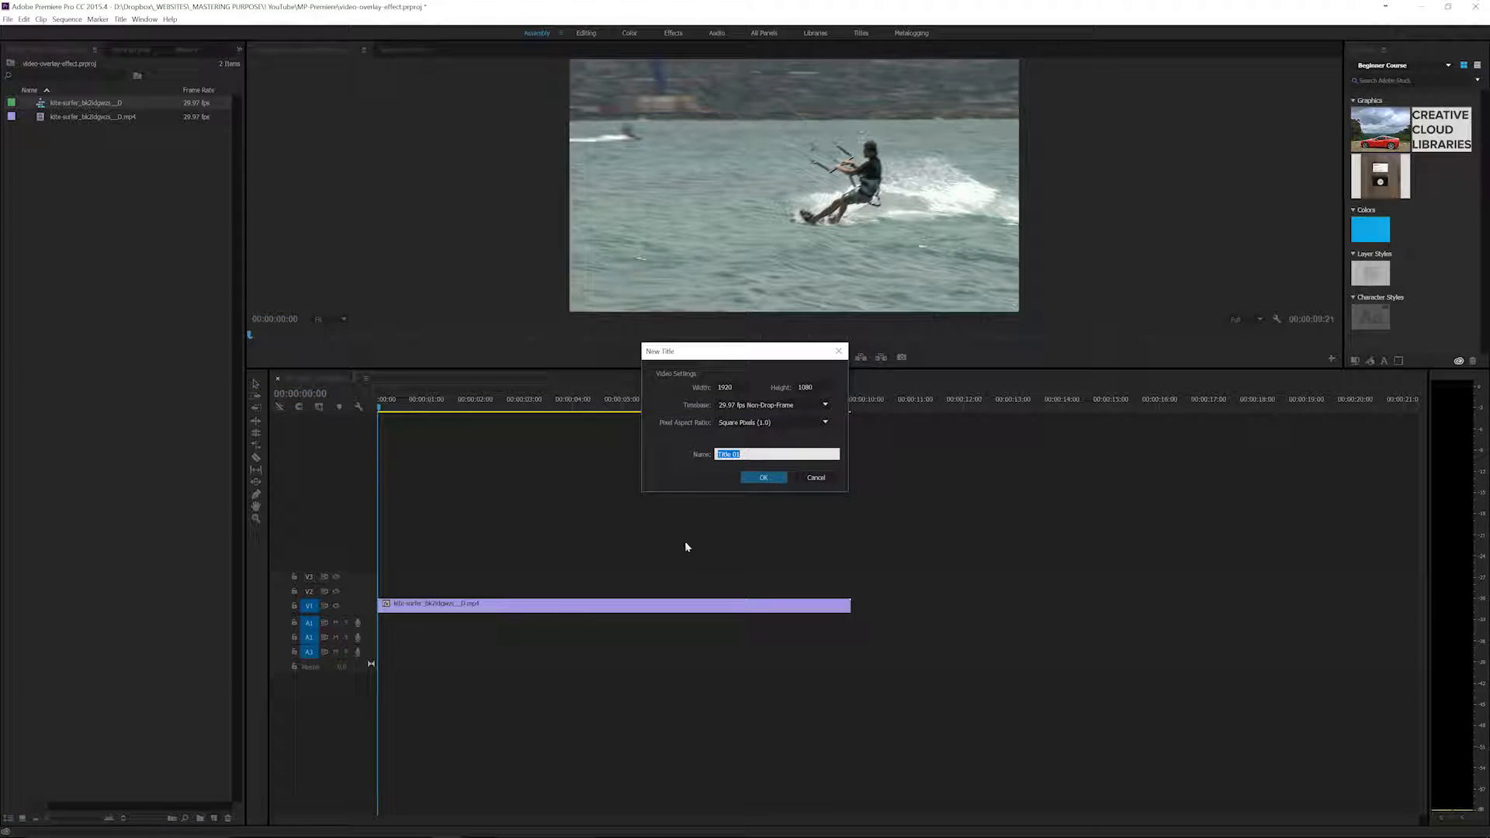
text(overlay)
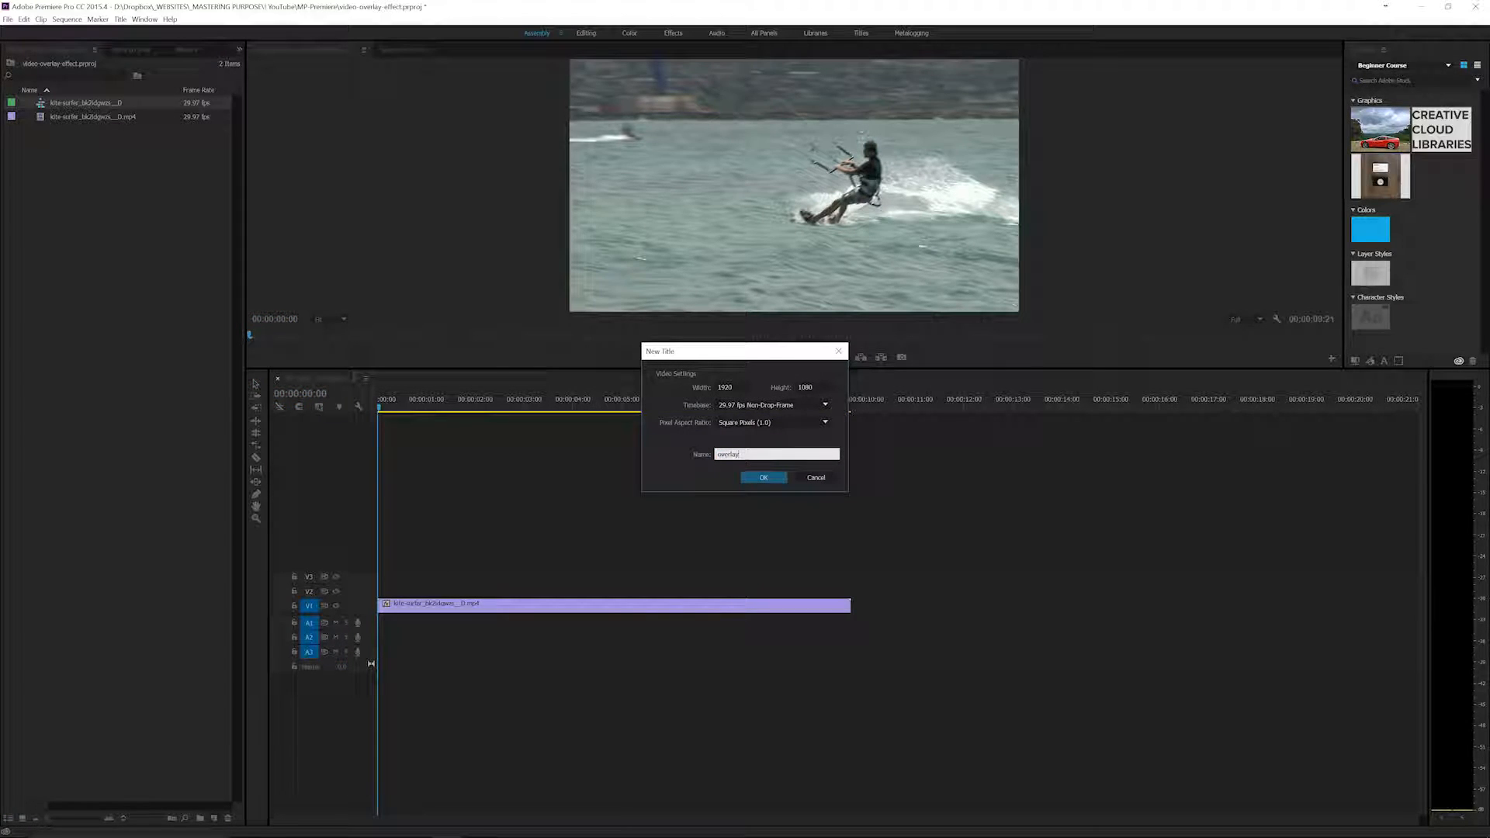
click(763, 477)
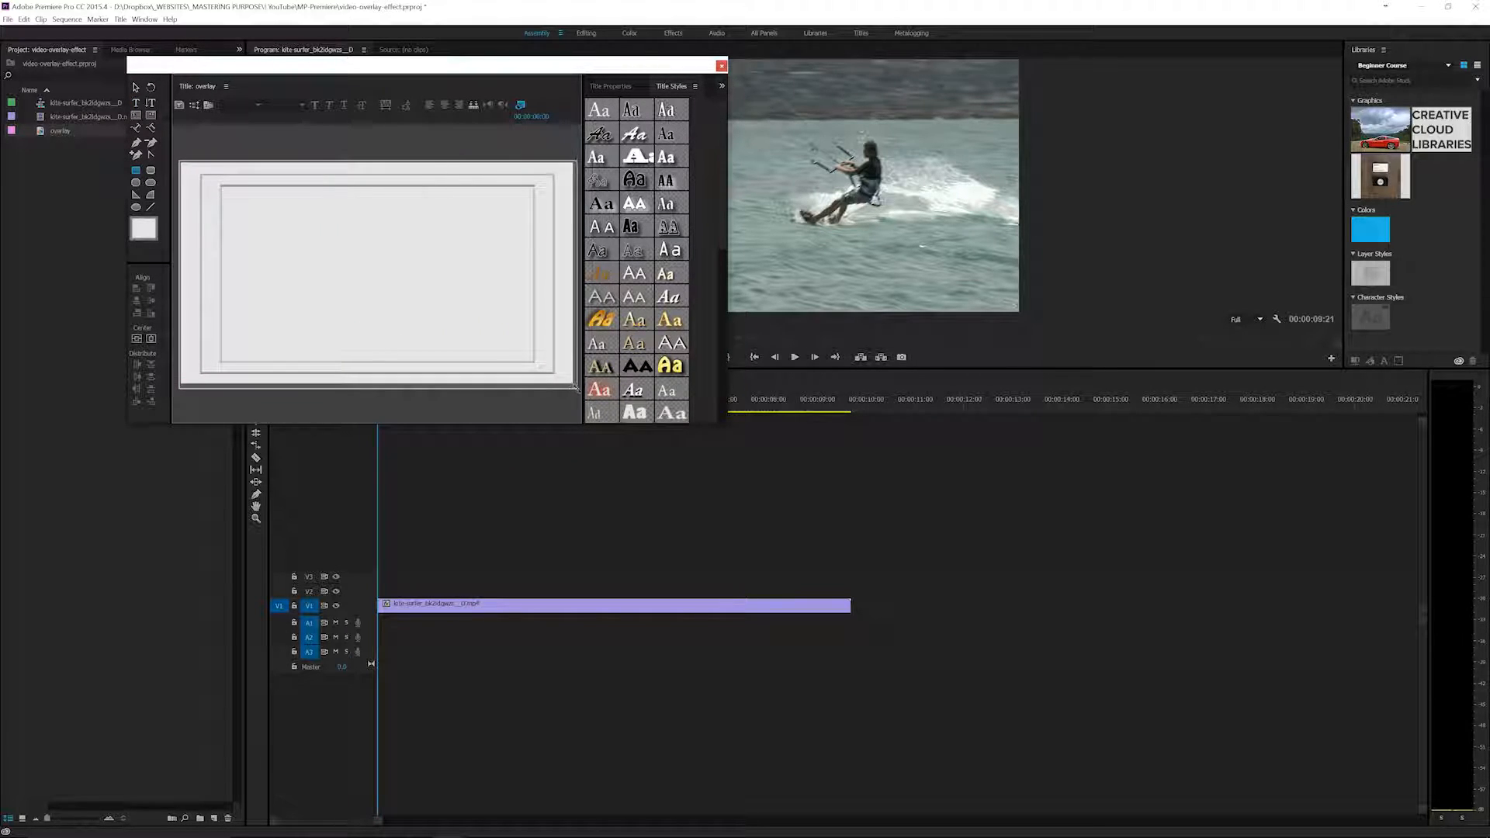
Give the full-frame rectangle a Linear Gradient fill type.
click(612, 85)
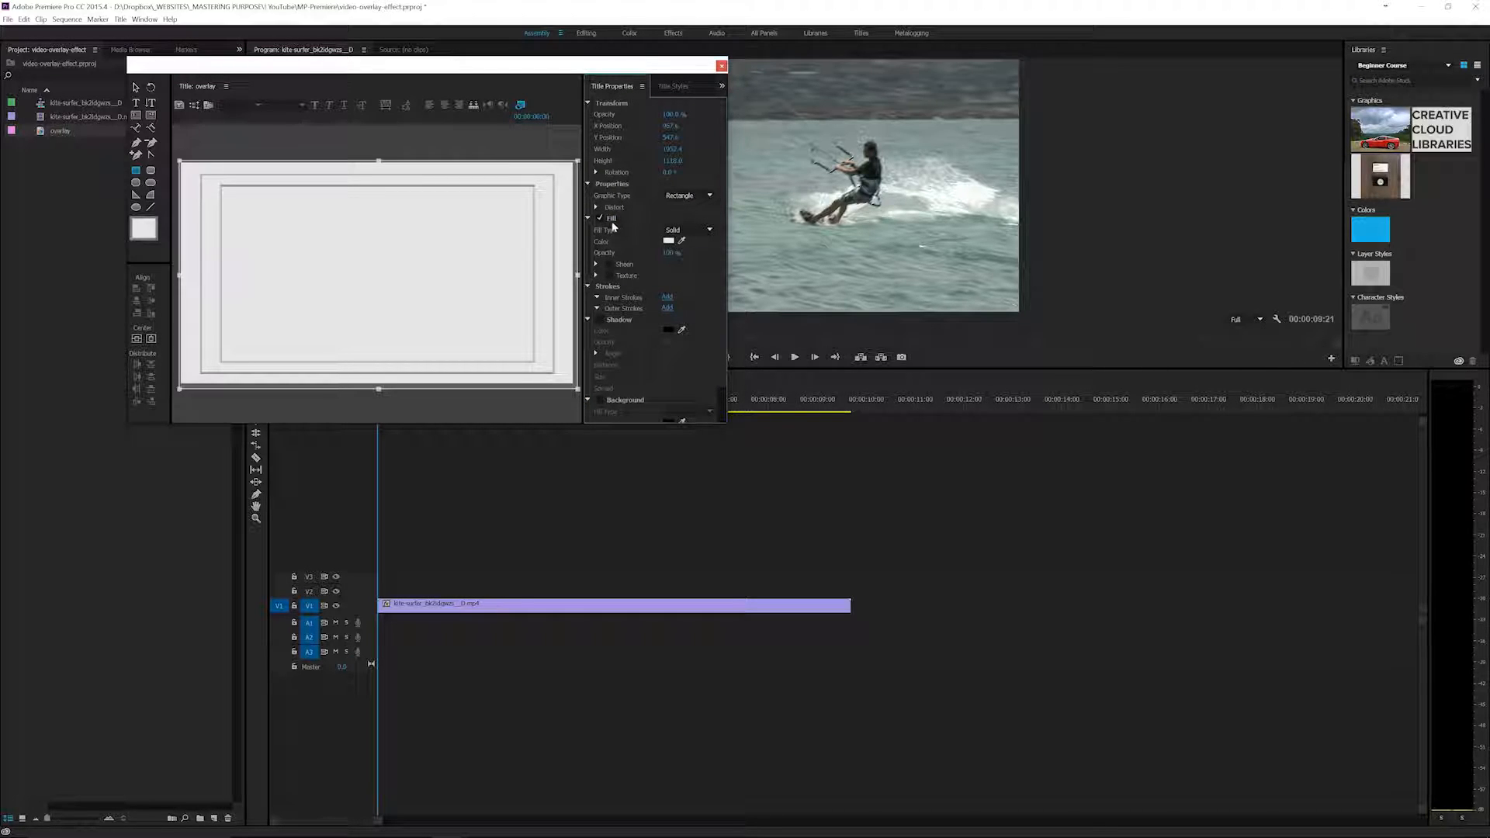
click(689, 229)
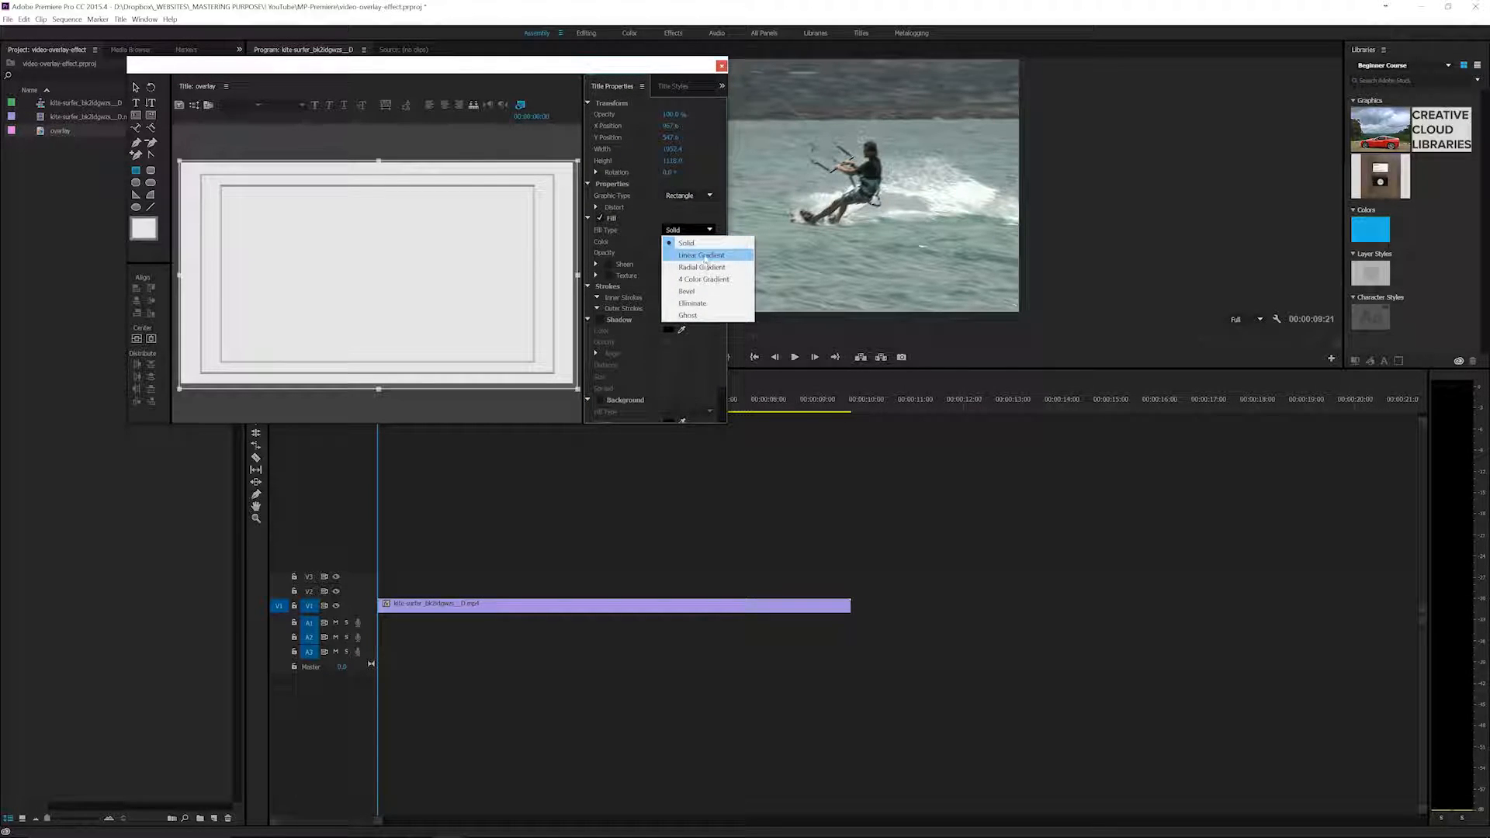
click(701, 255)
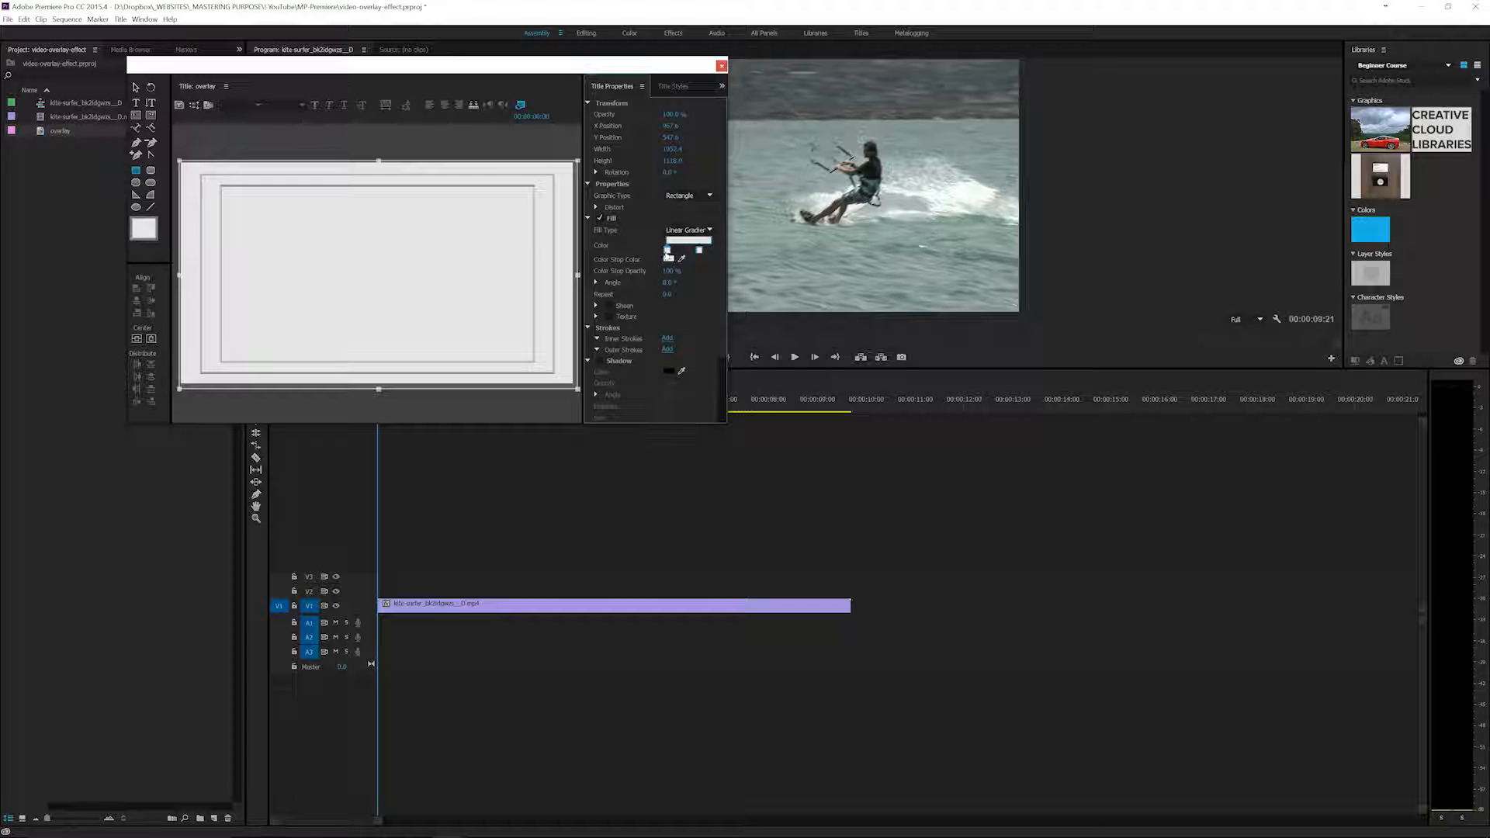
Set the gradient's first color stop to blue and the second to green.
click(668, 250)
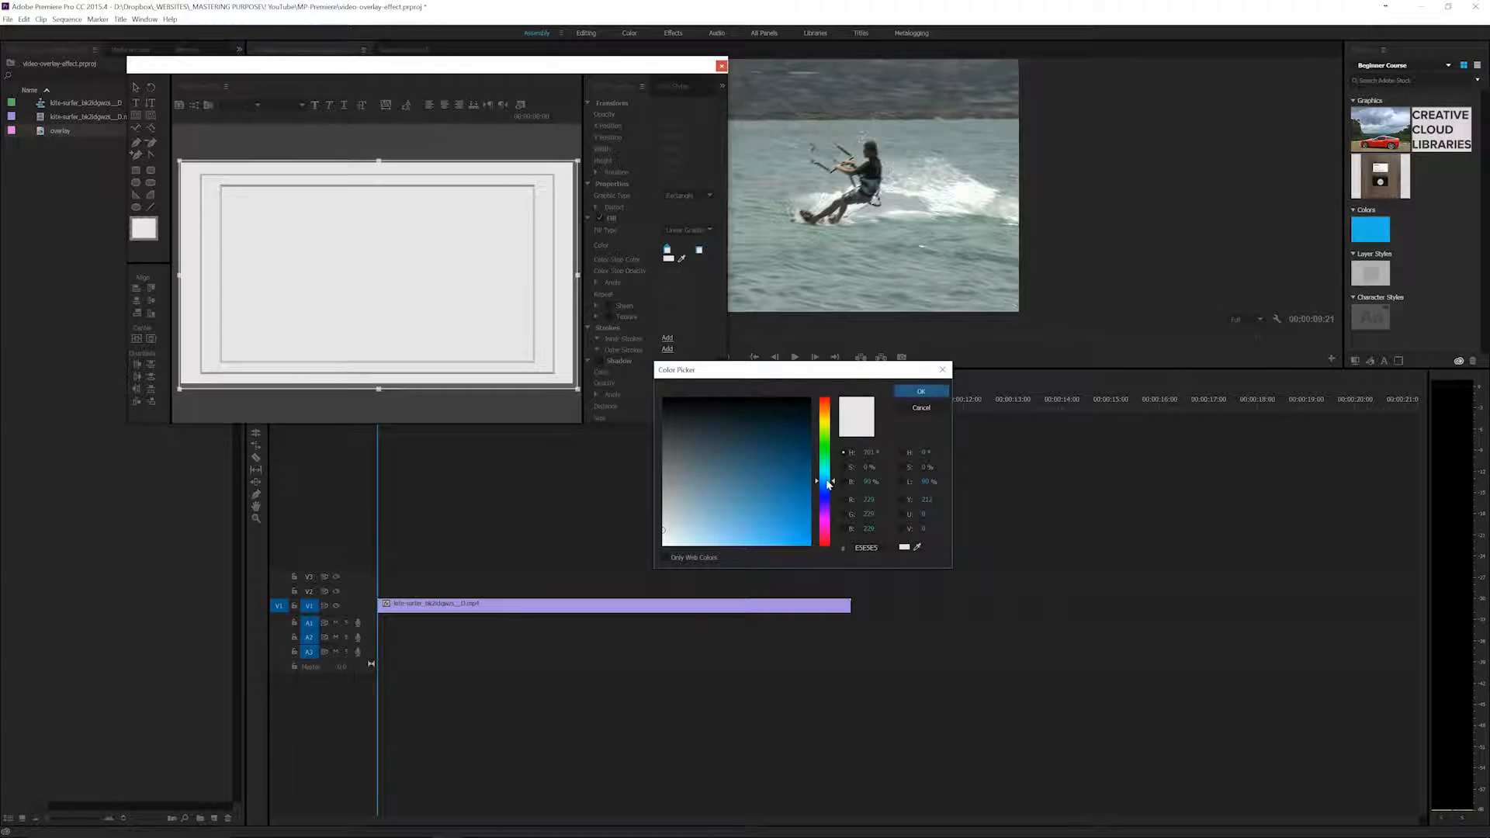
click(824, 471)
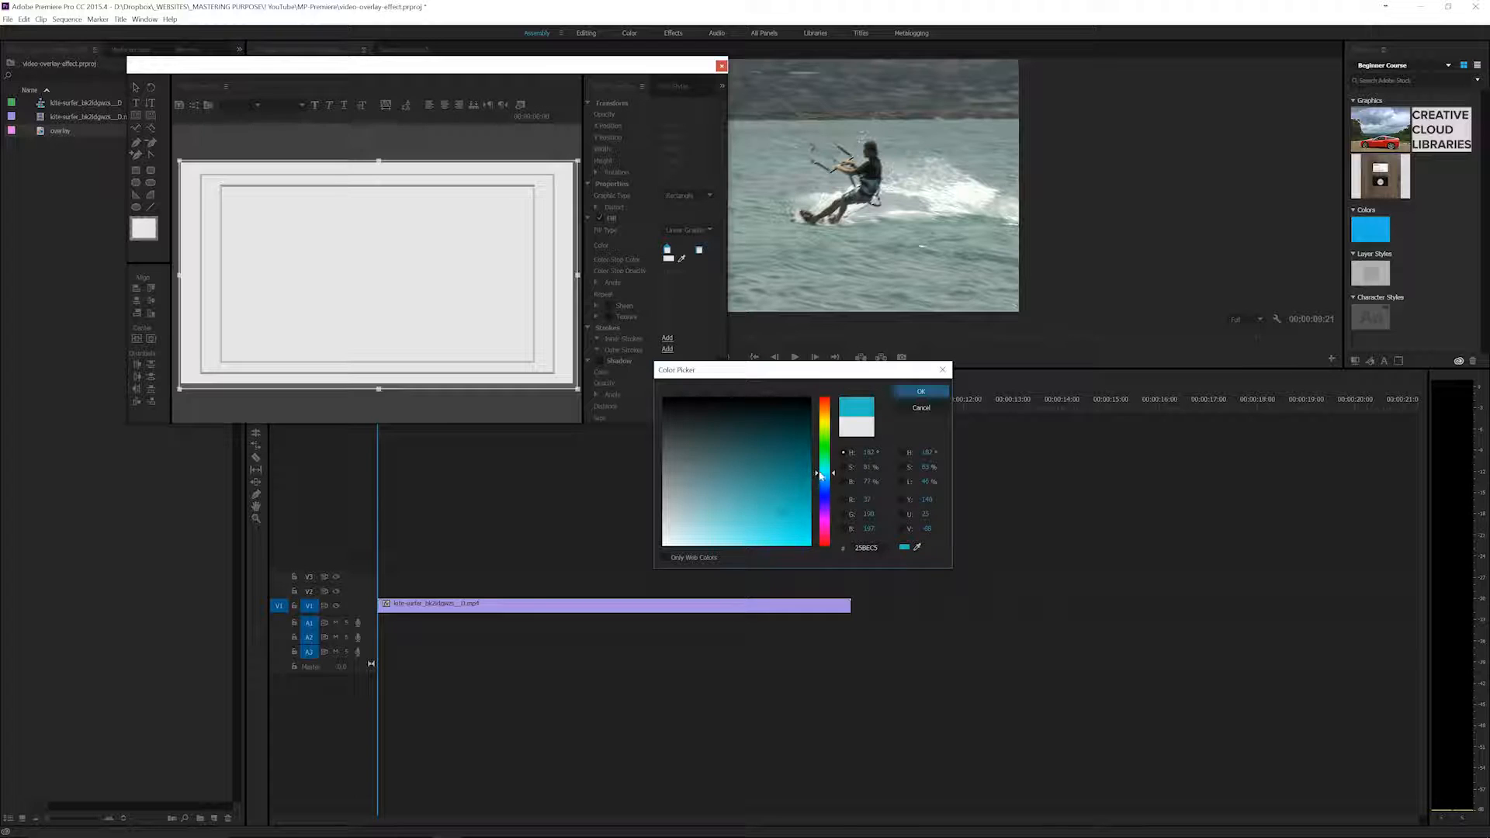
click(919, 391)
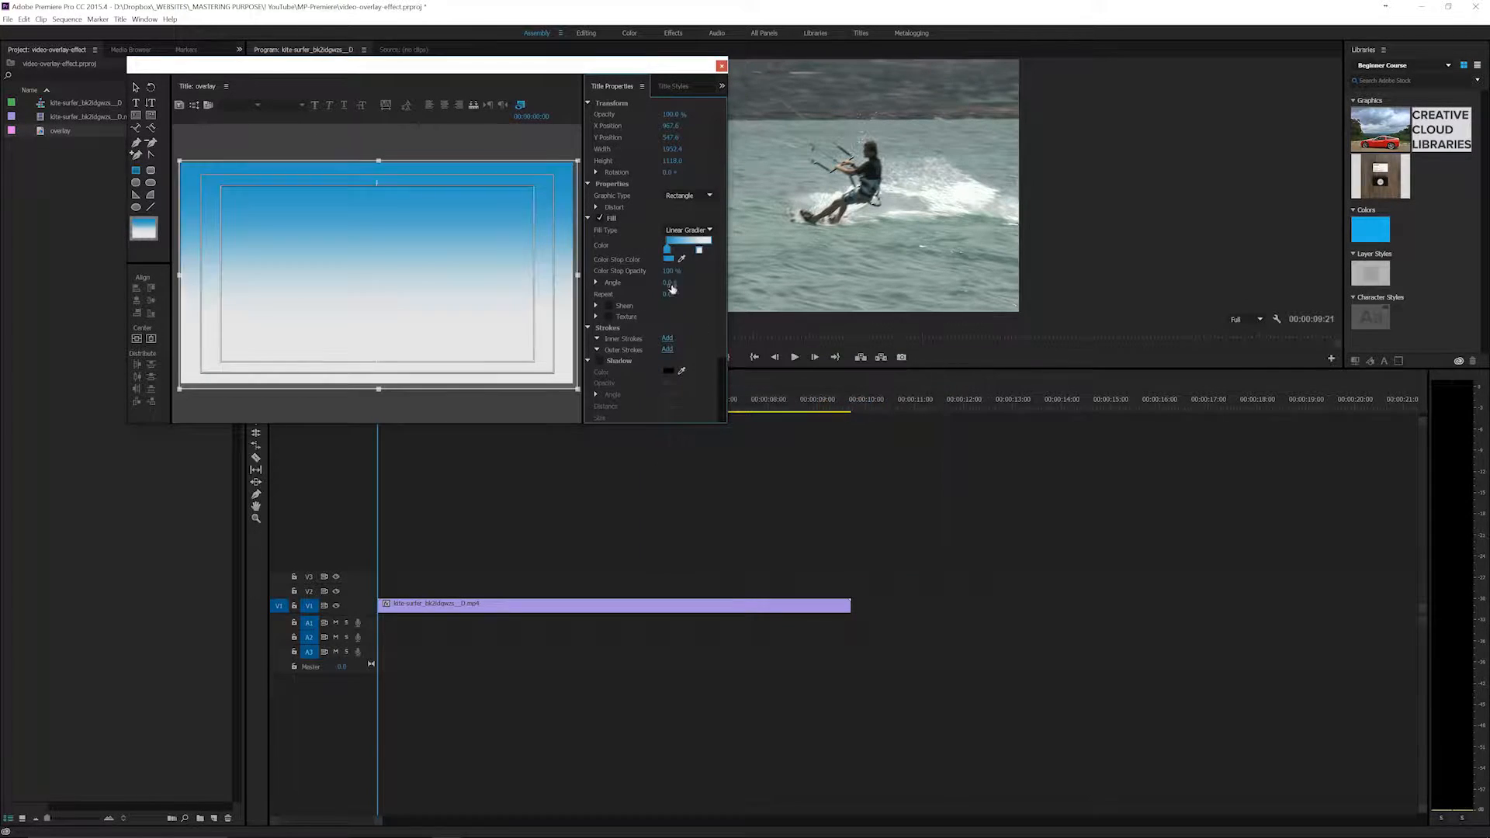
click(700, 253)
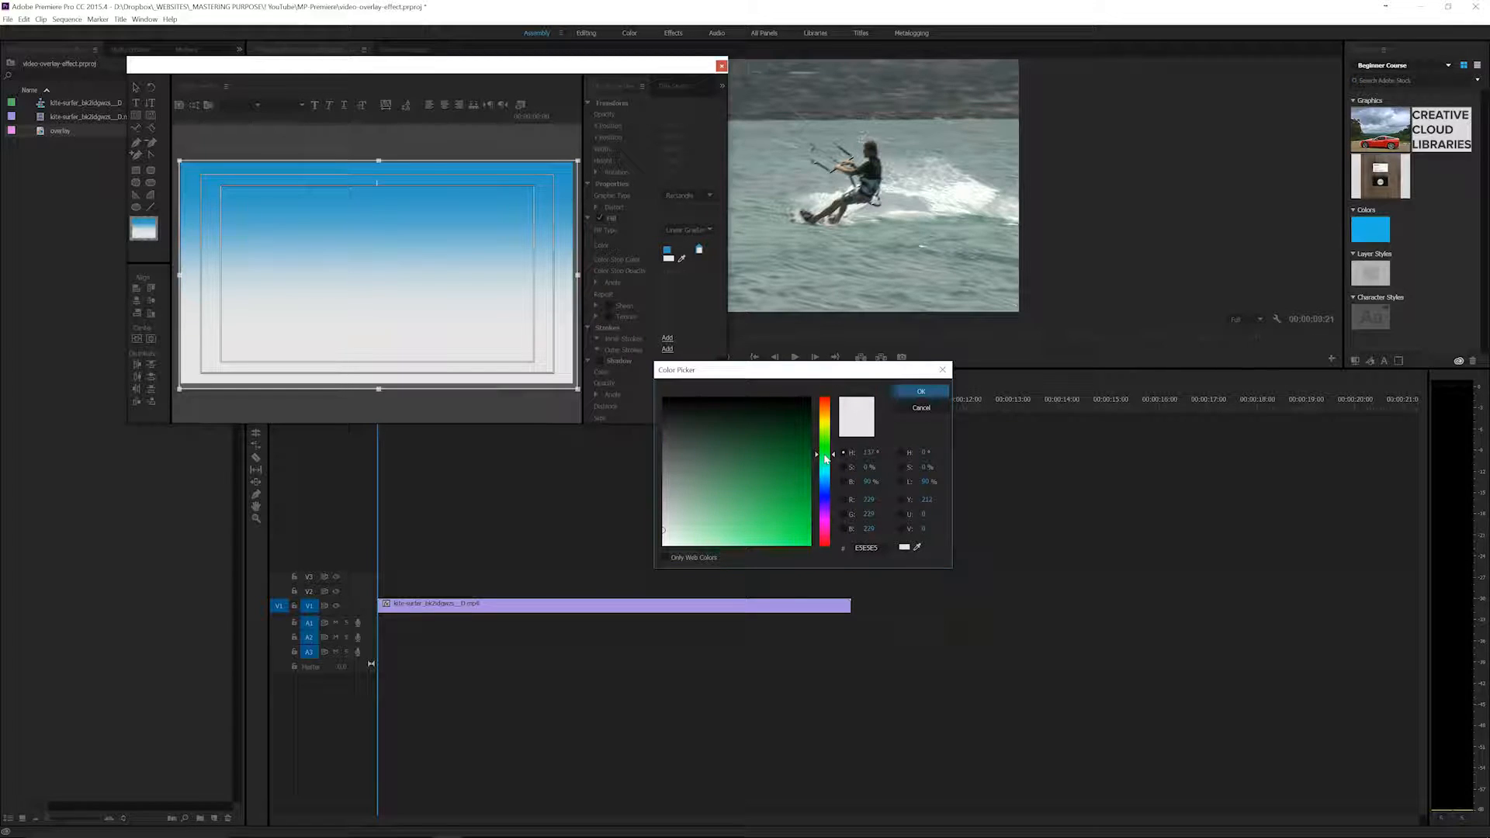
click(789, 499)
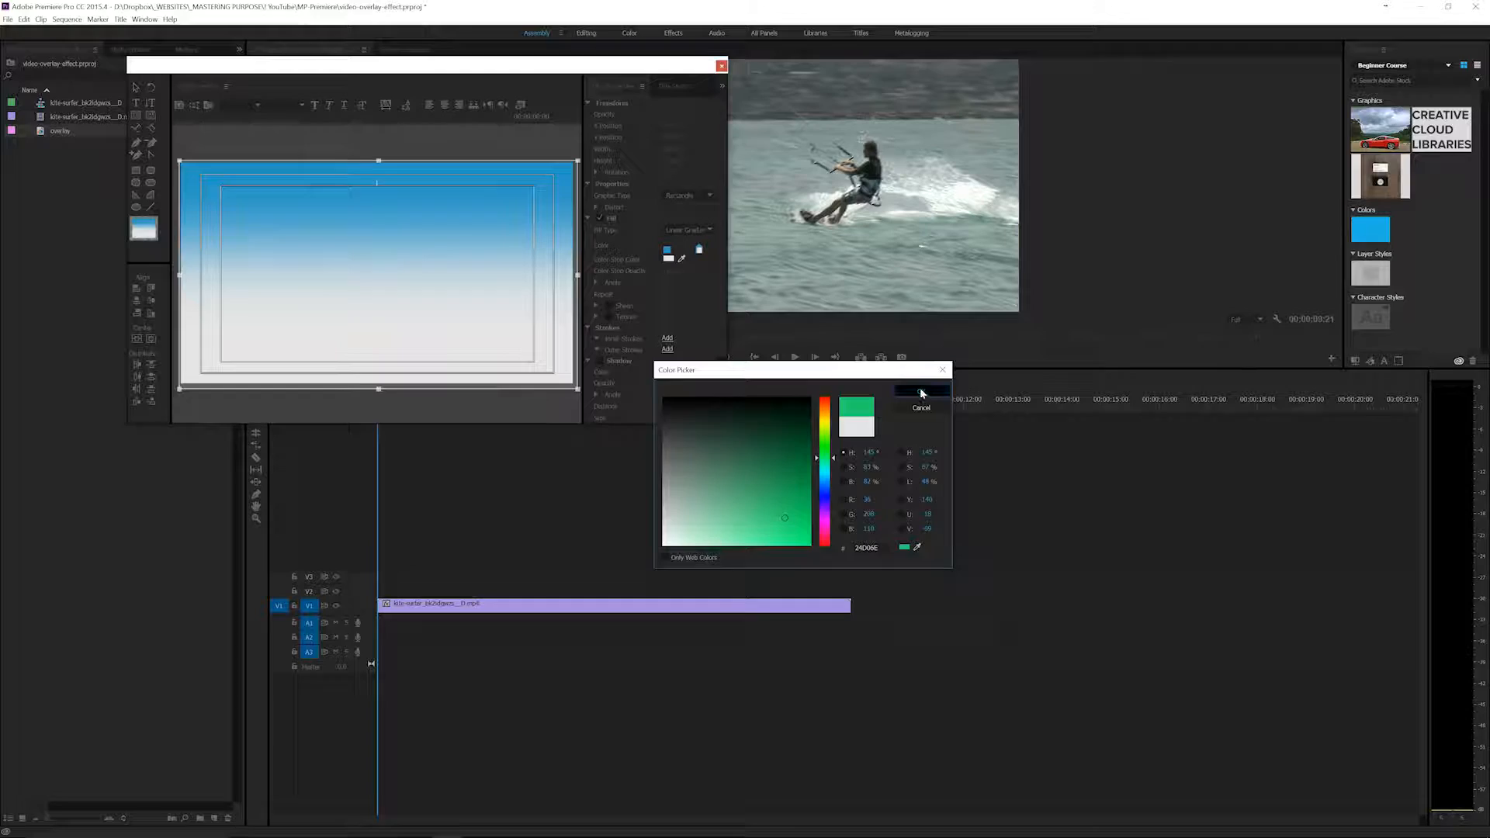
click(920, 390)
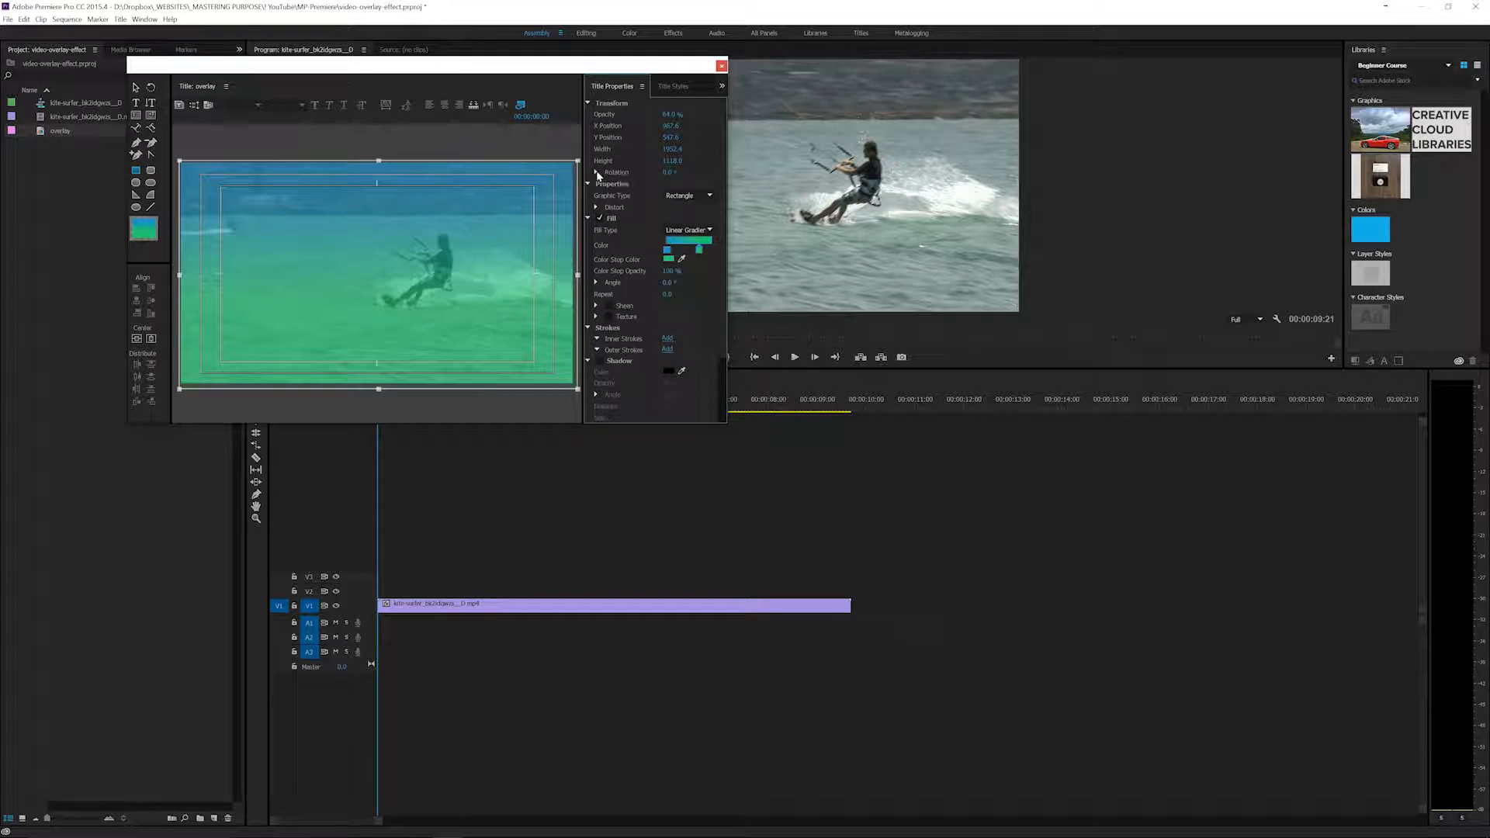
Close the Titler window, keeping the gradient overlay title in the project.
scroll(down, 3)
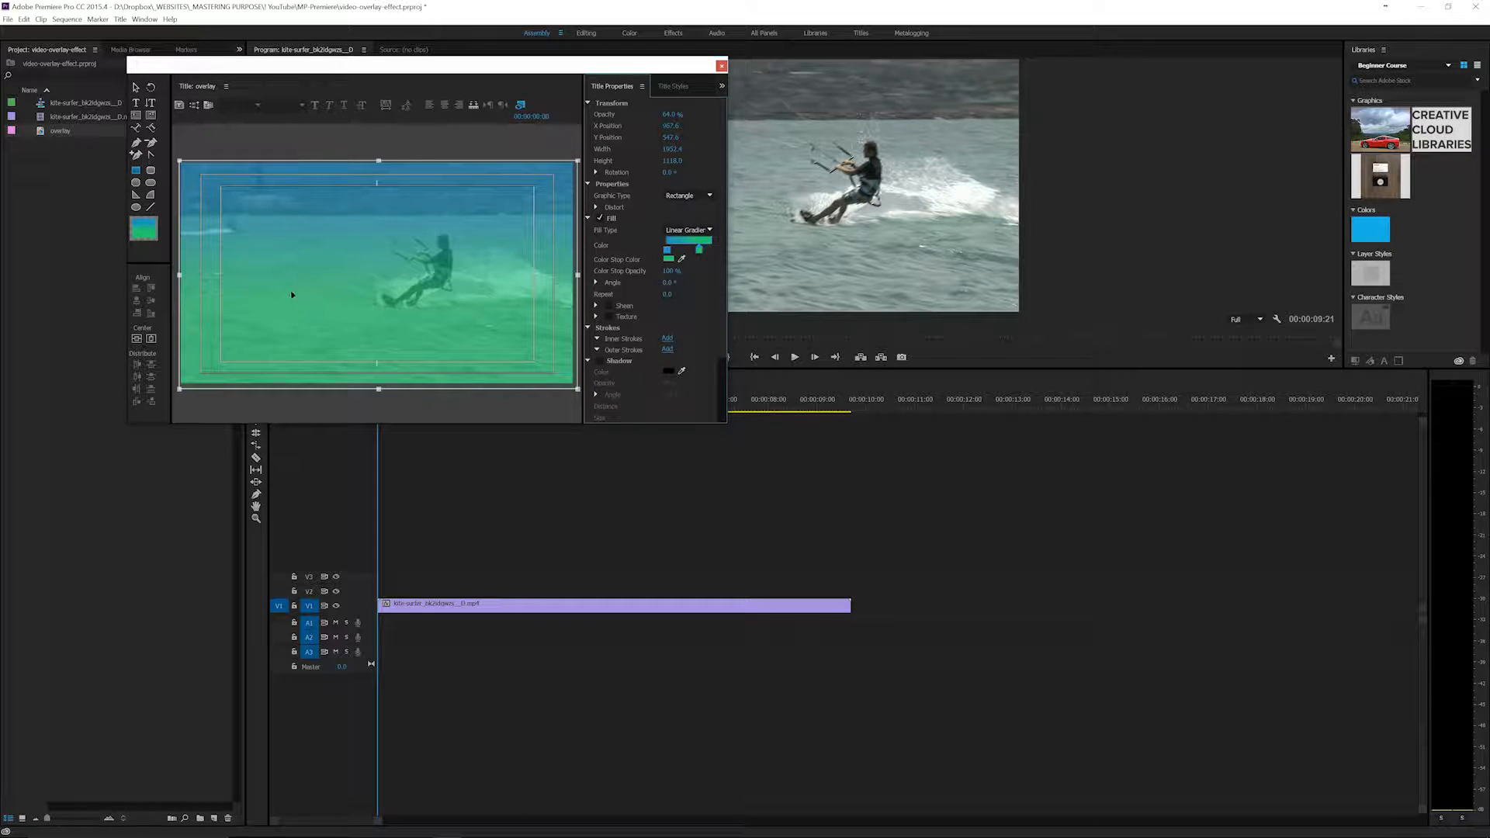
click(722, 65)
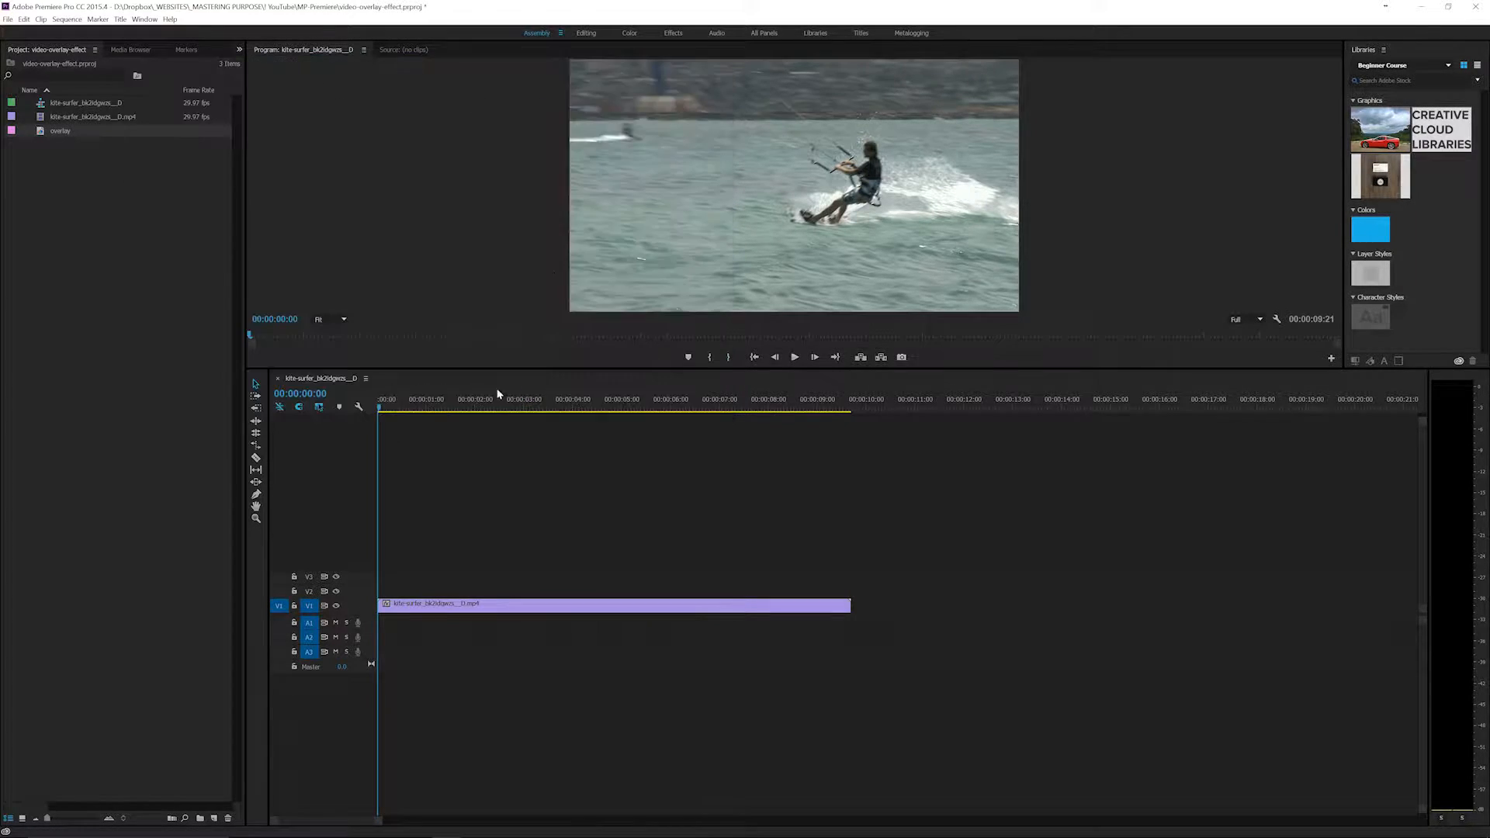
mouse_move(59, 131)
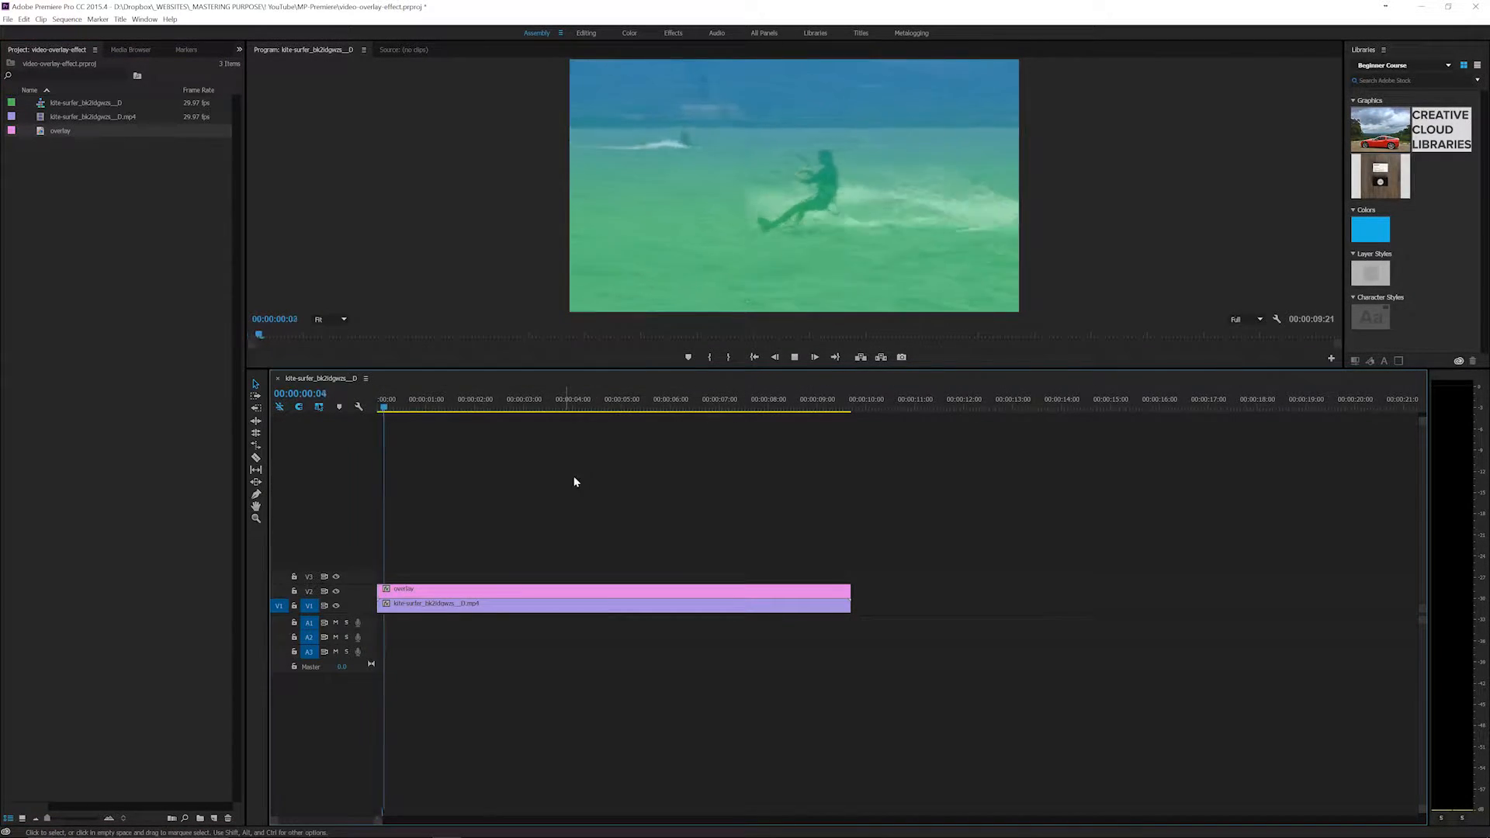
Place the overlay title on V2 above the kite-surfer clip and enter the Effects workspace.
click(481, 399)
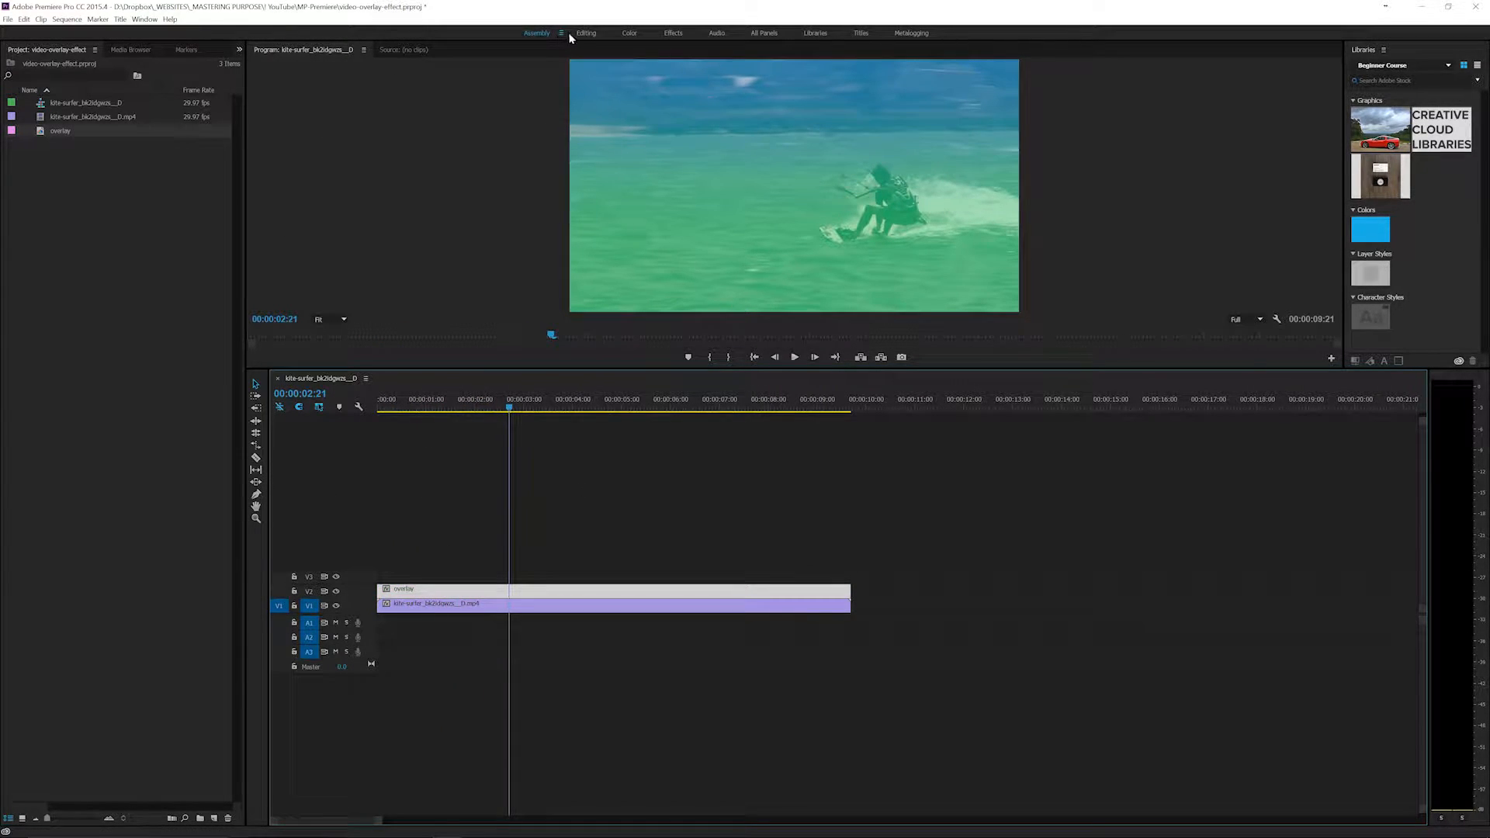
click(672, 33)
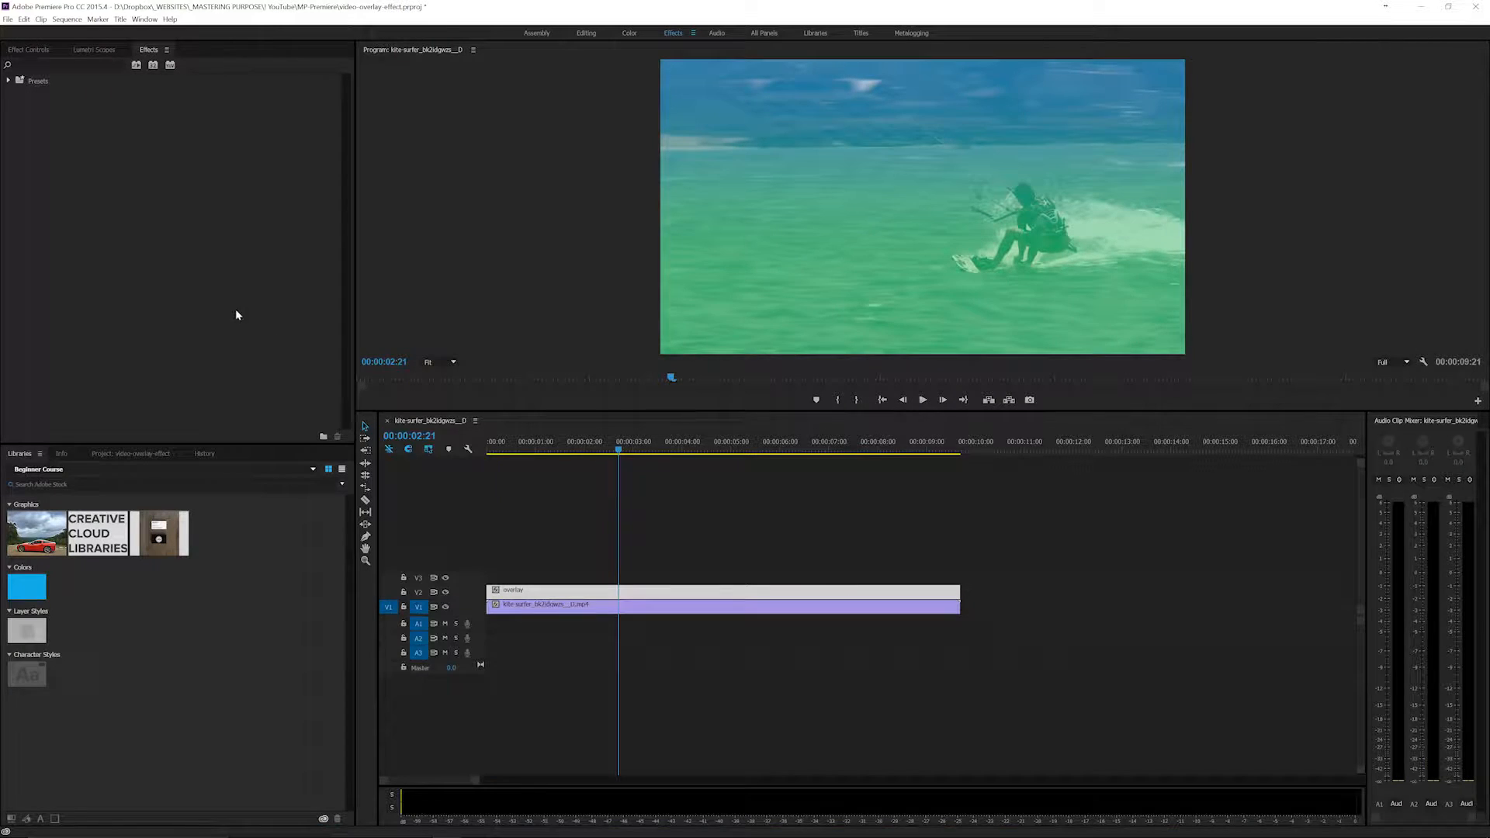
Try Screen, Hard Light and Vivid Light blend modes on the overlay title's Opacity.
click(28, 49)
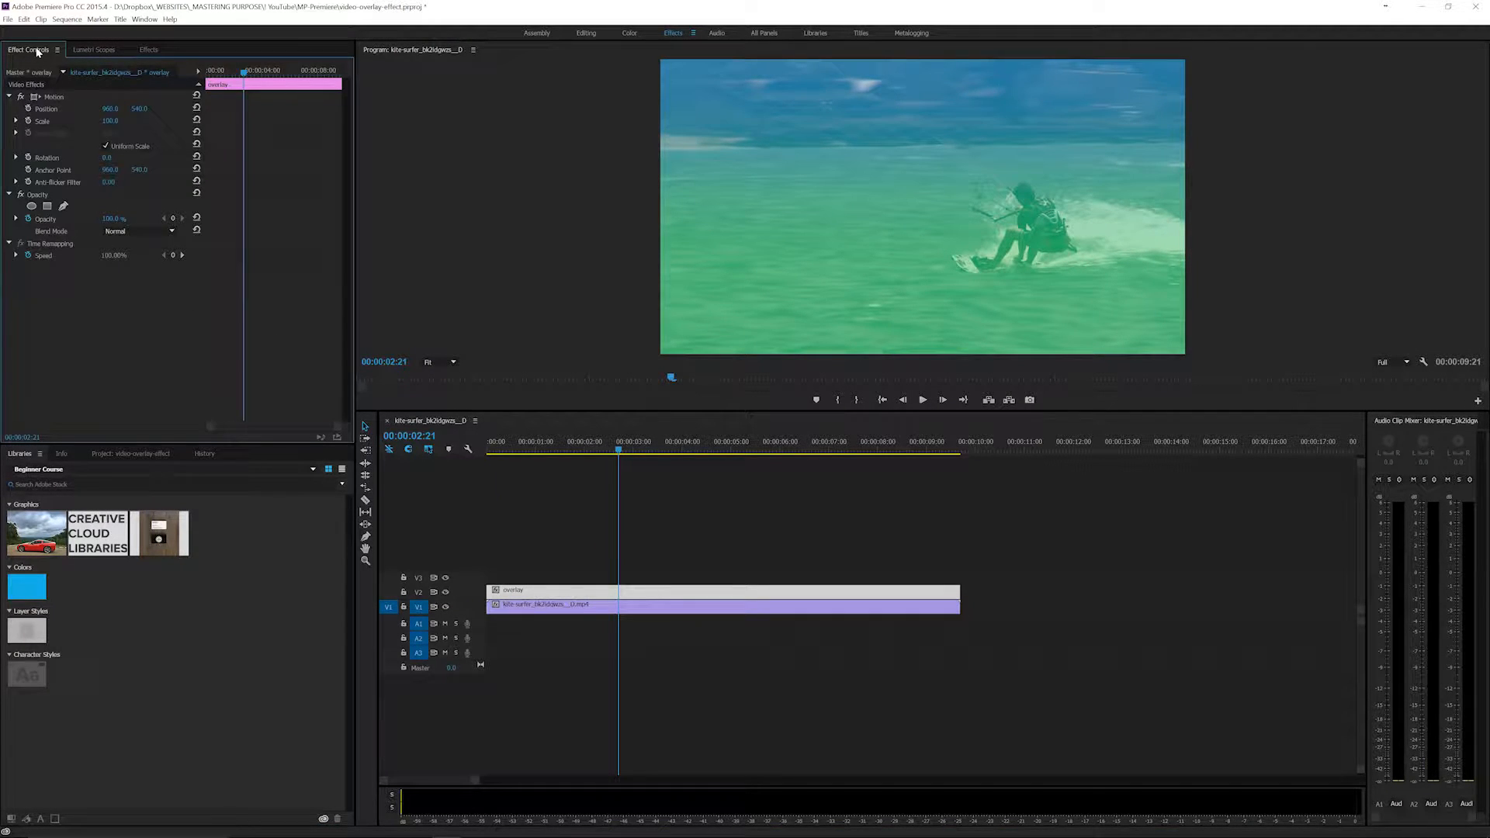
click(139, 231)
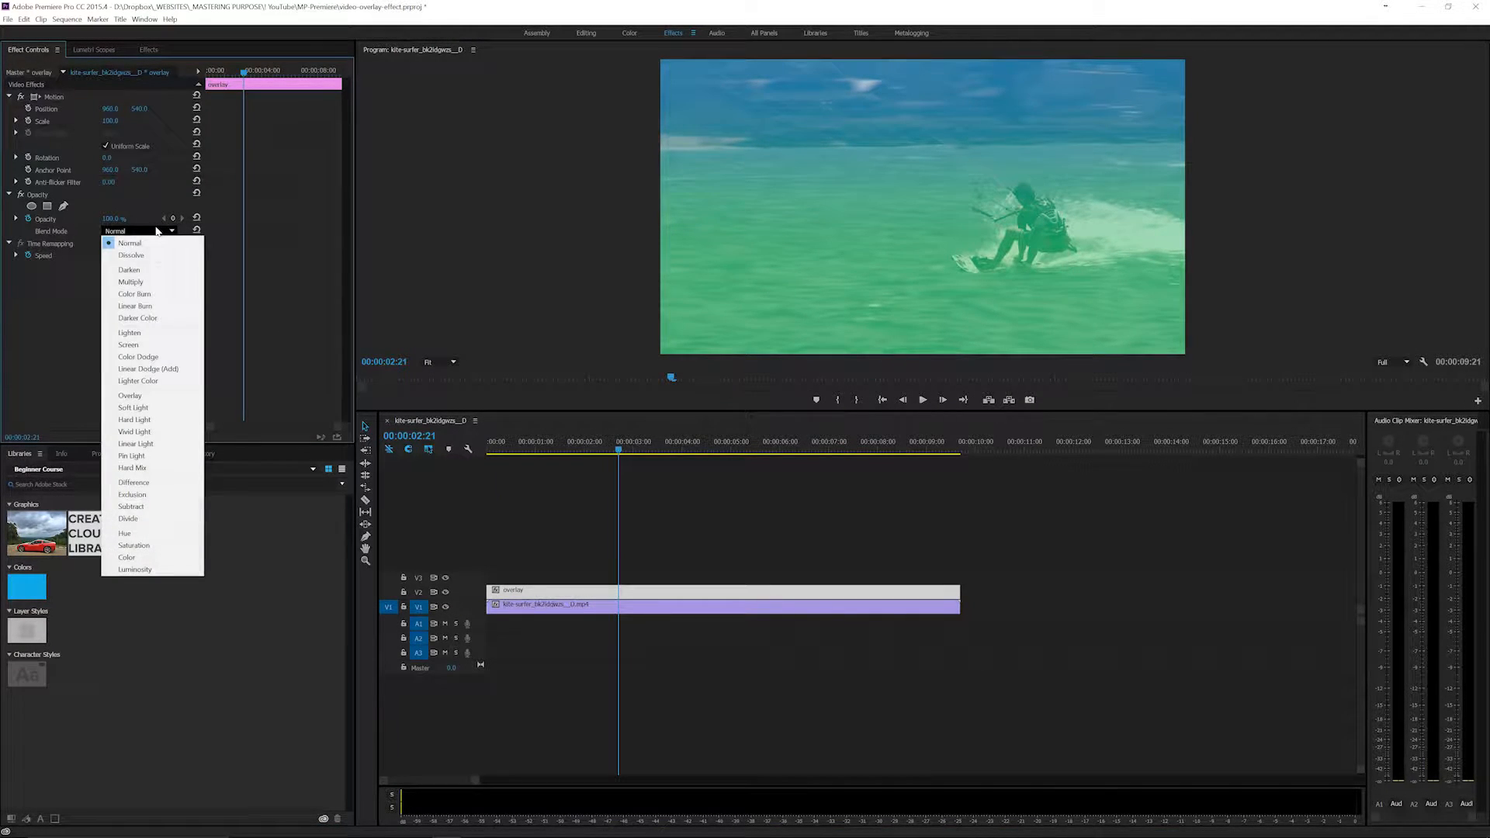
click(129, 345)
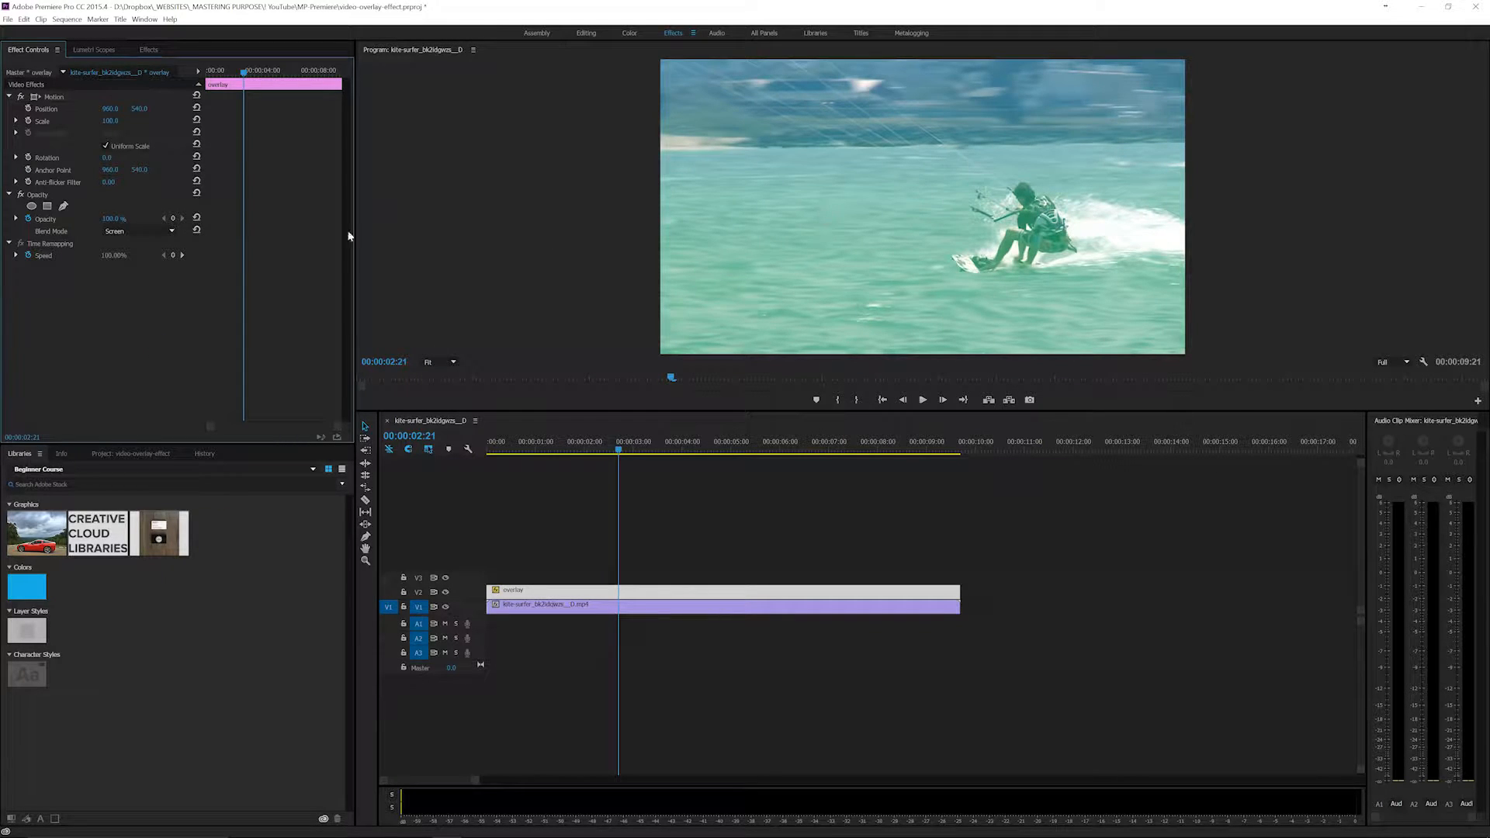
click(140, 231)
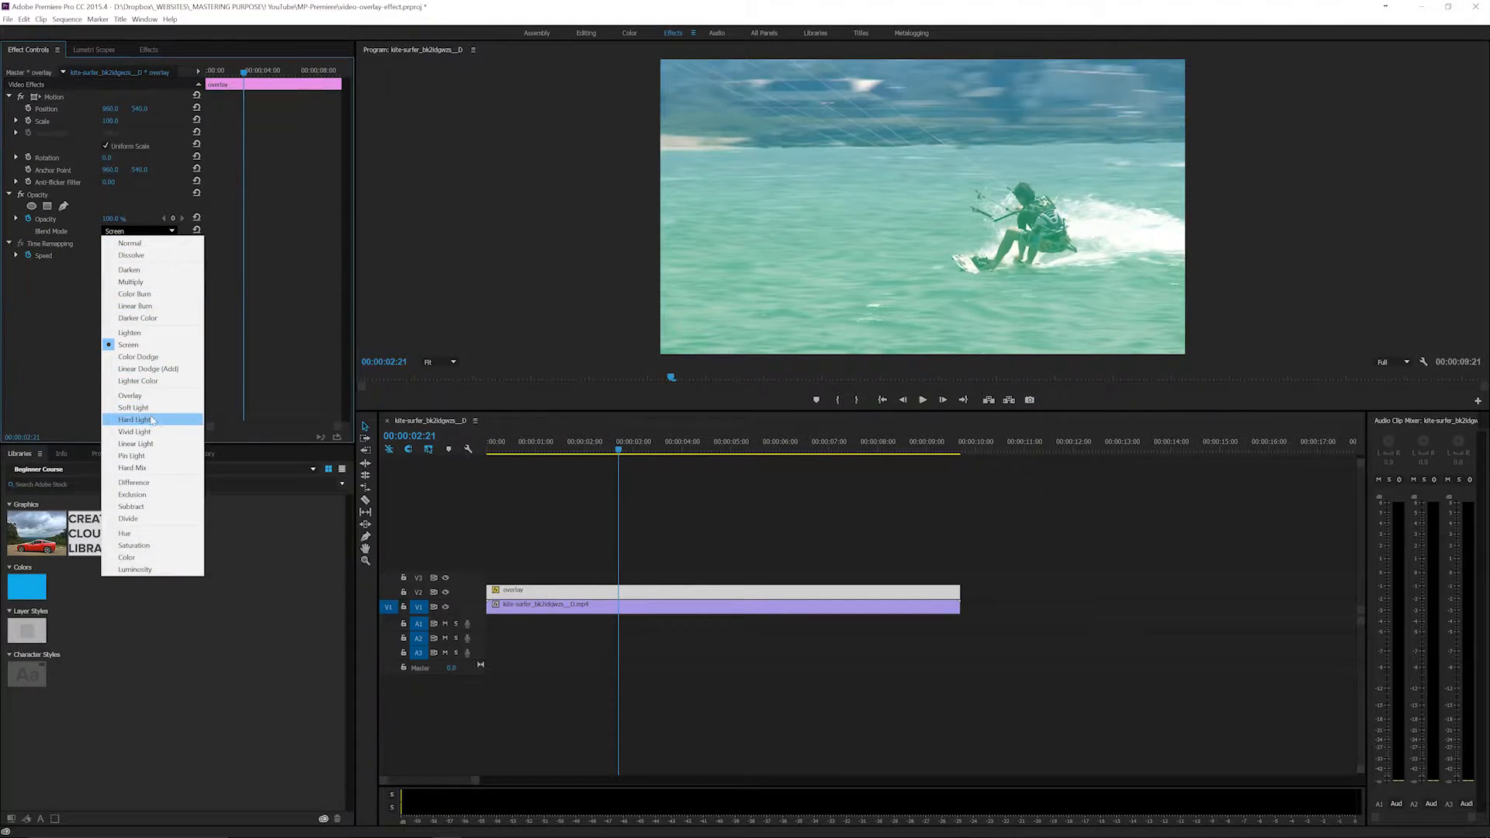
click(135, 421)
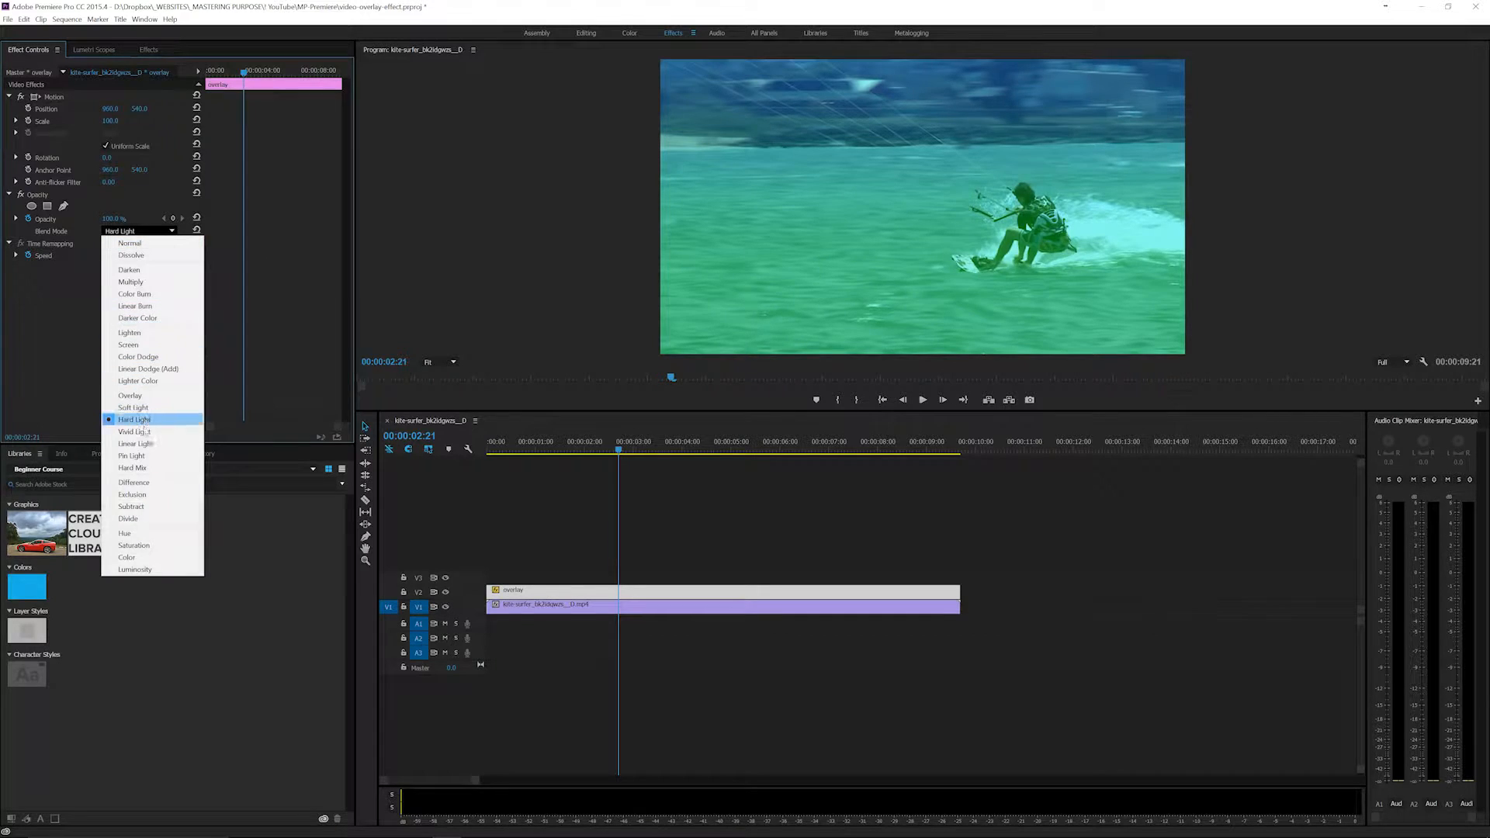
click(133, 431)
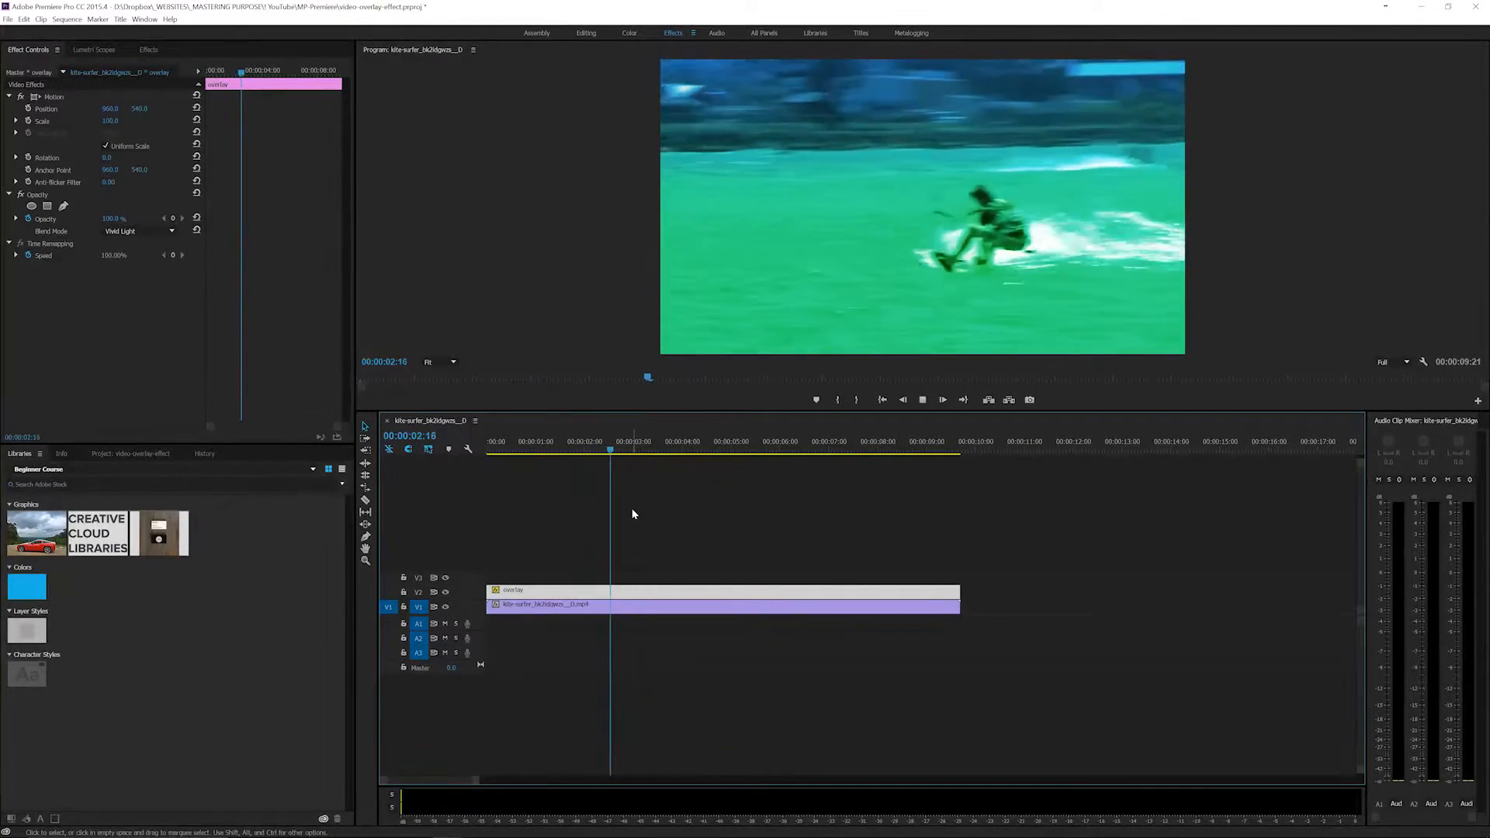
Settle on the Overlay blend mode for a subtler teal tint on the footage.
click(138, 231)
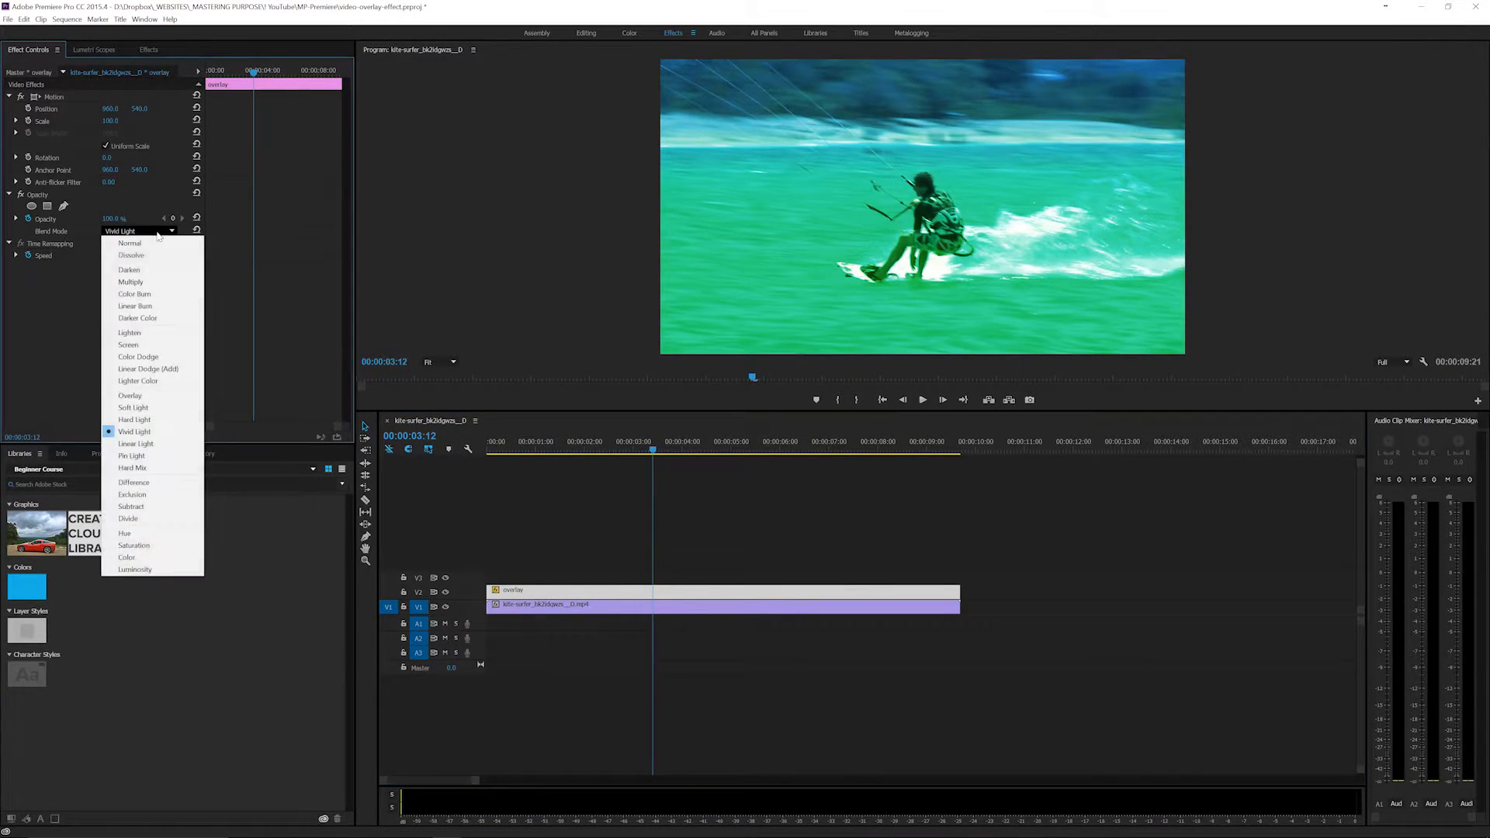
mouse_move(131, 467)
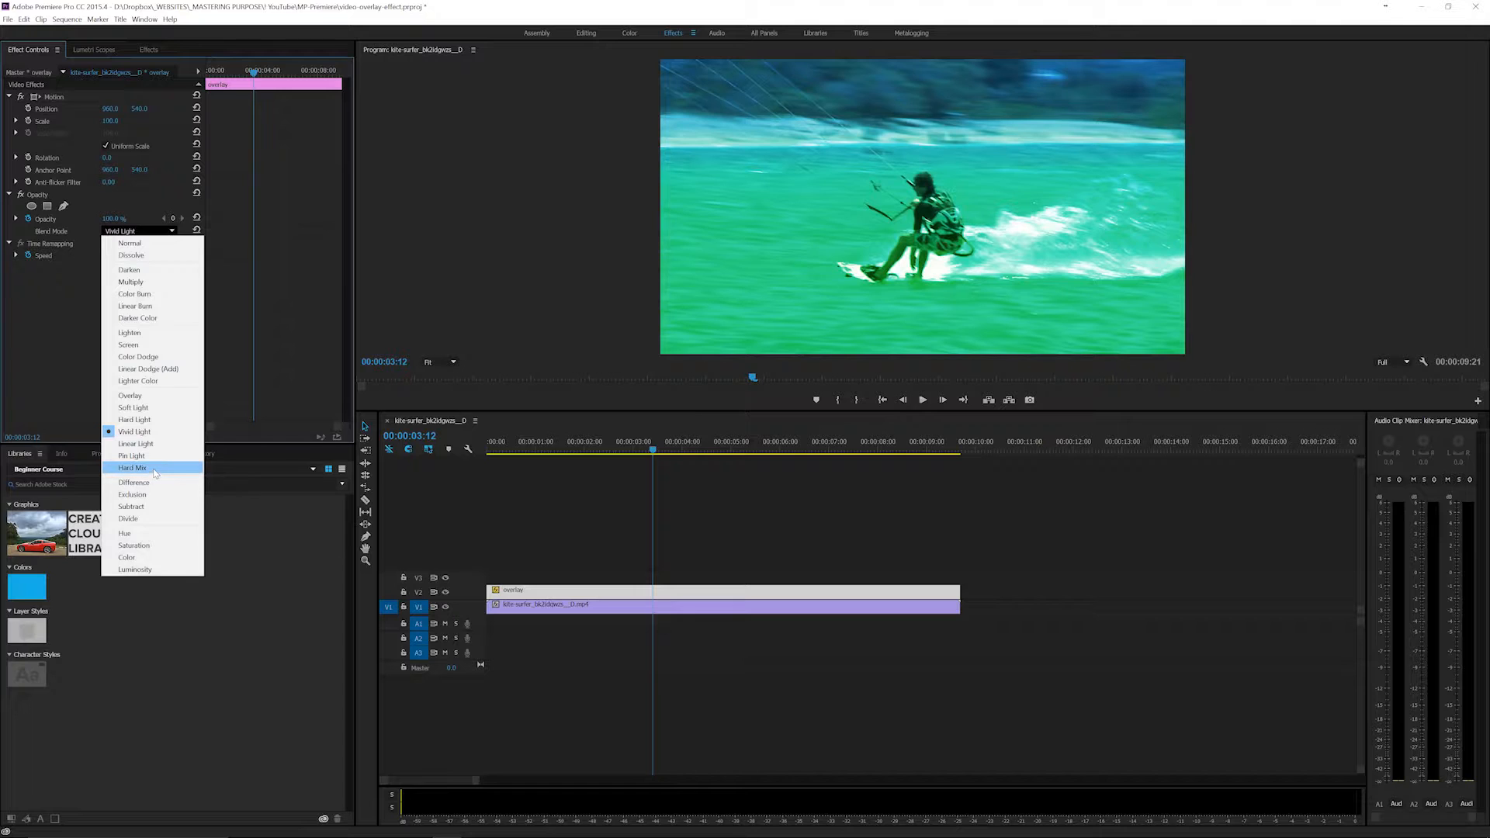
mouse_move(129, 395)
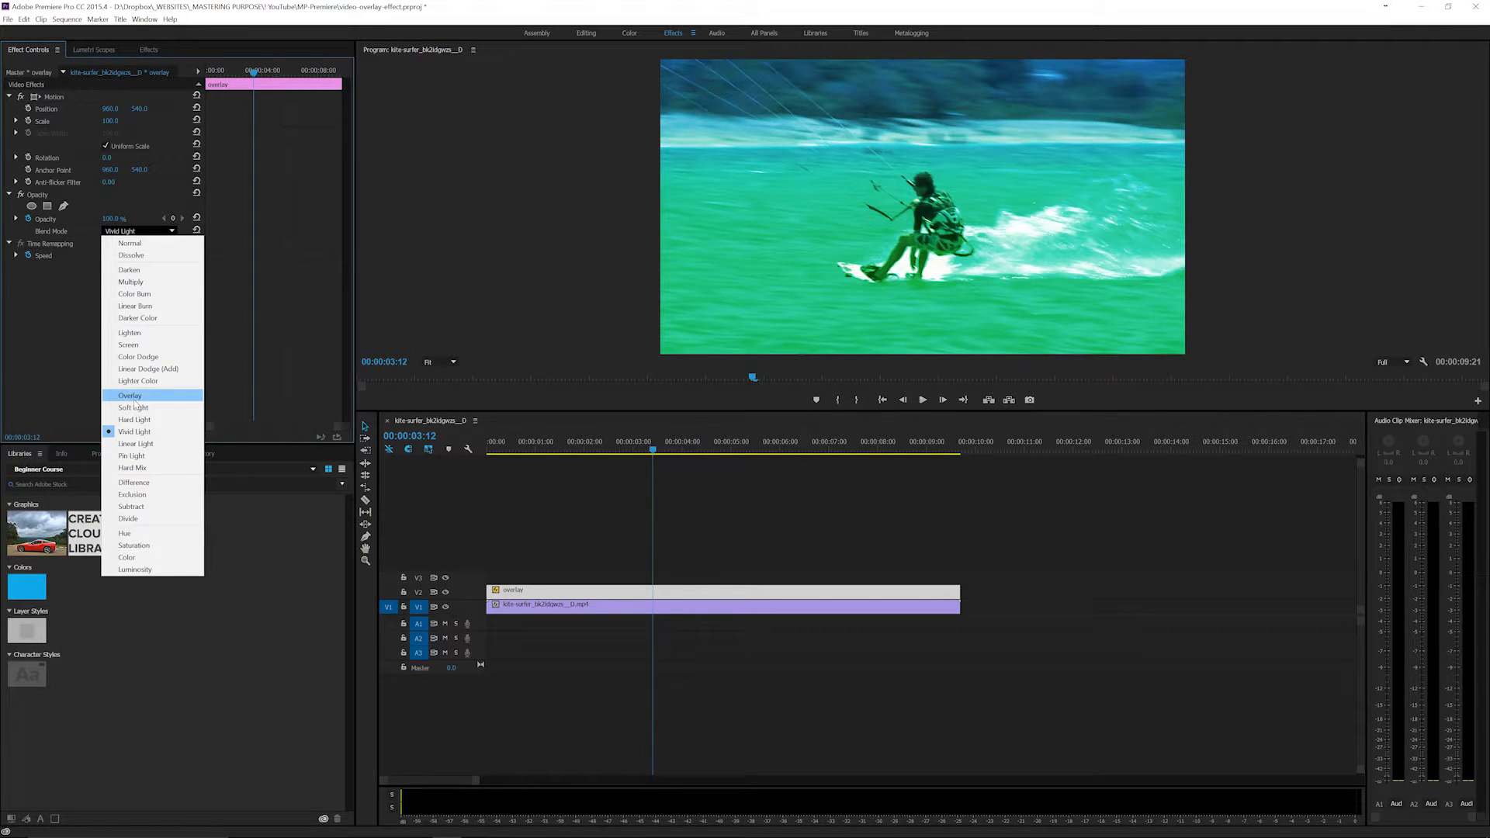
click(128, 394)
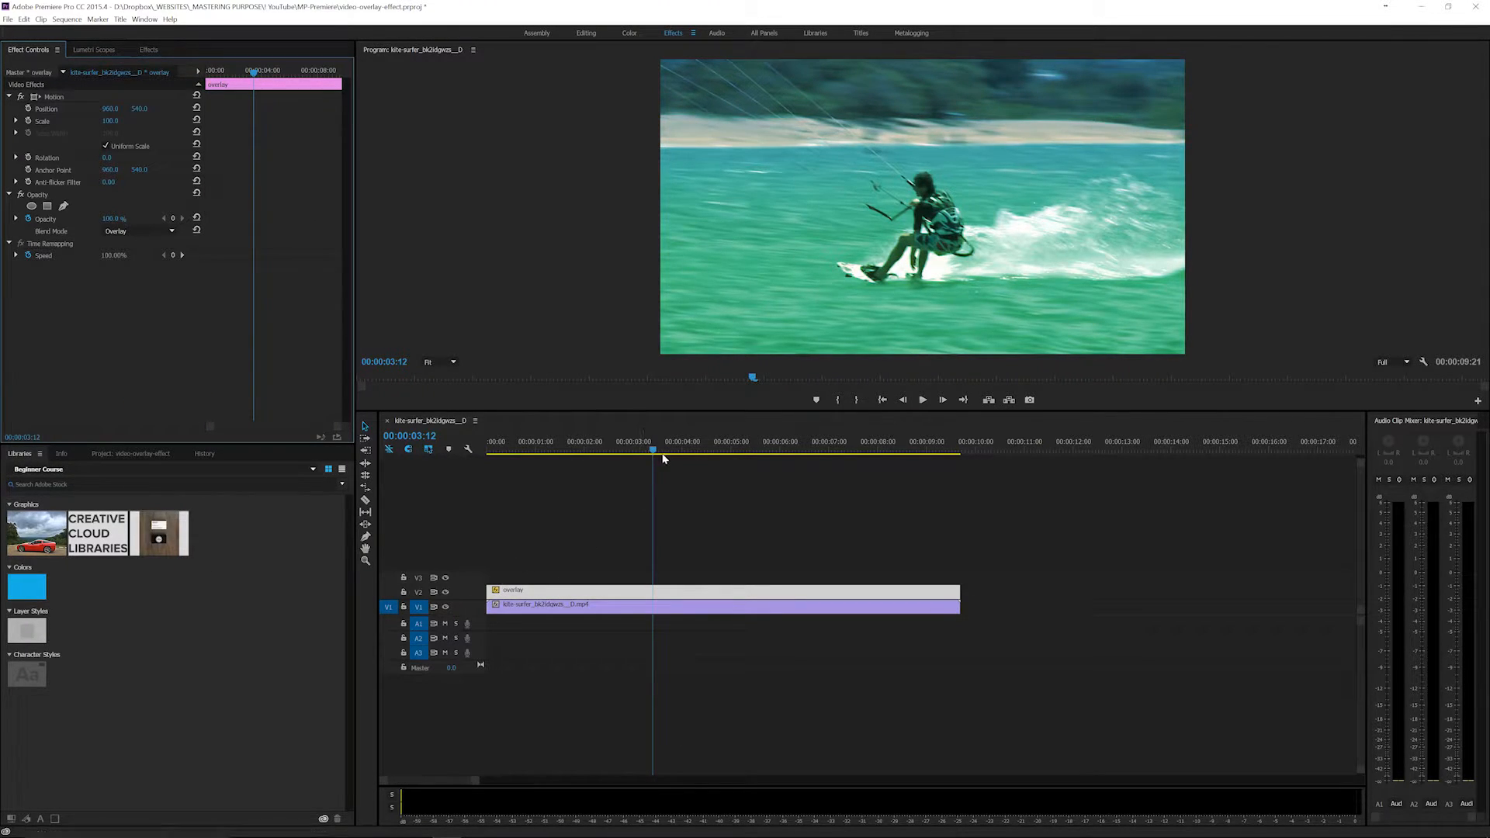